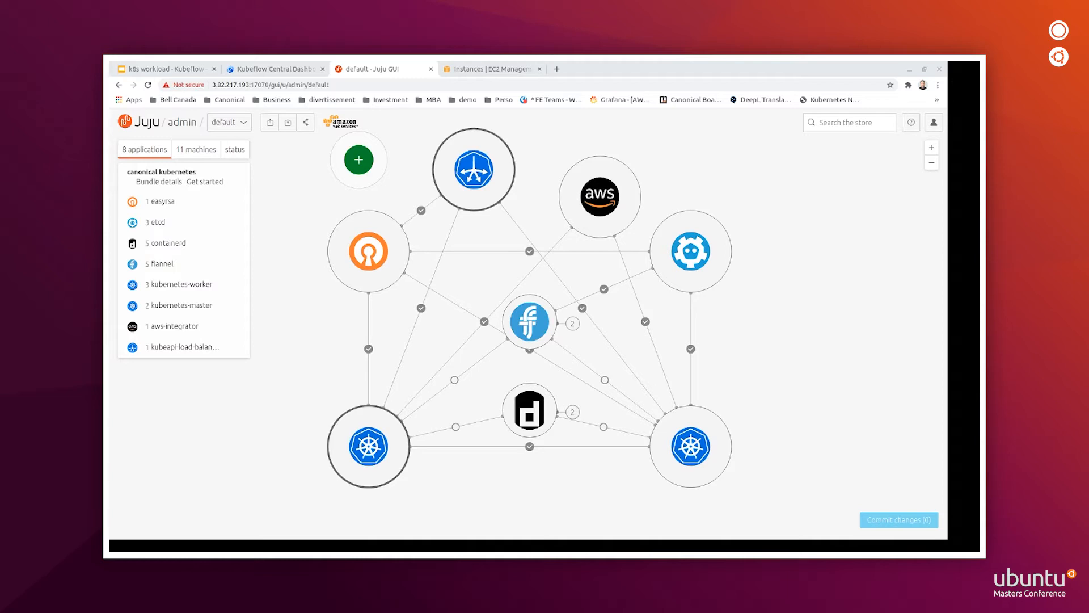
# Inspect the kubeapi-load-balancer and easyrsa application details in the Juju model.
pyautogui.click(473, 169)
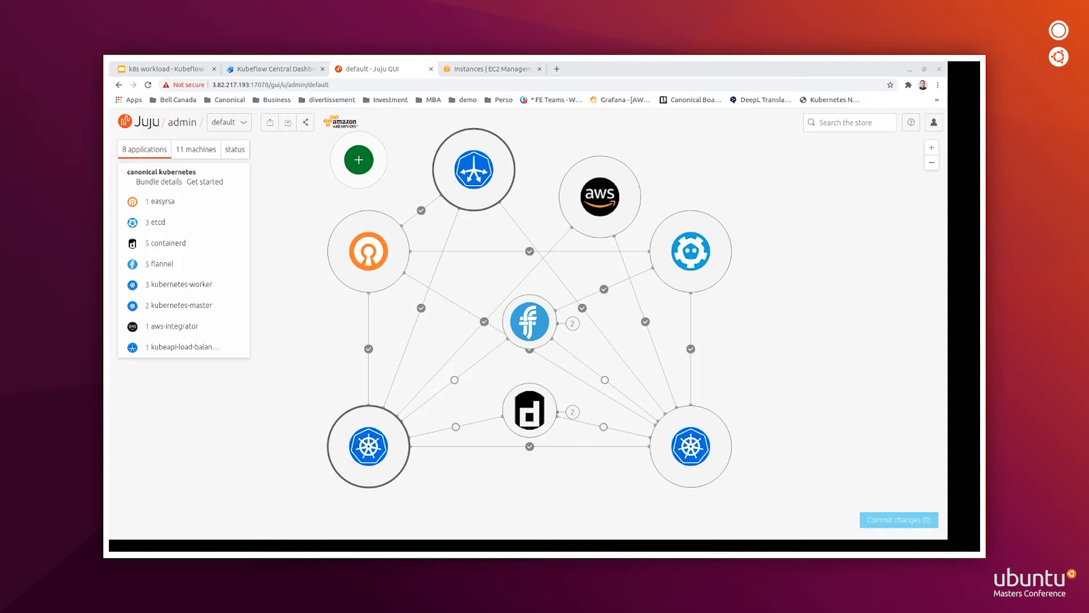
pyautogui.click(474, 169)
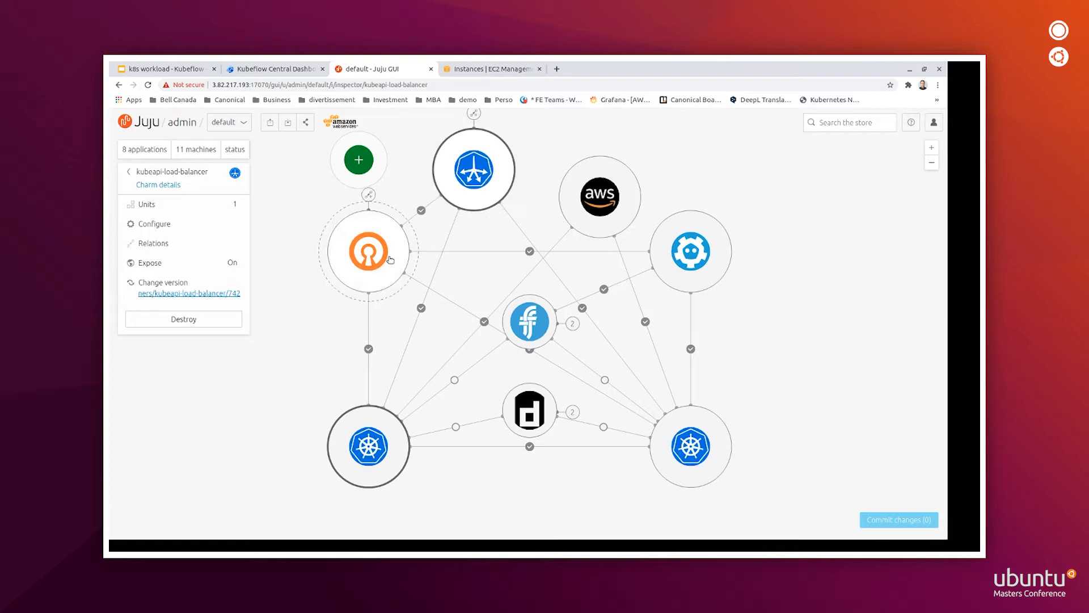
pyautogui.click(368, 252)
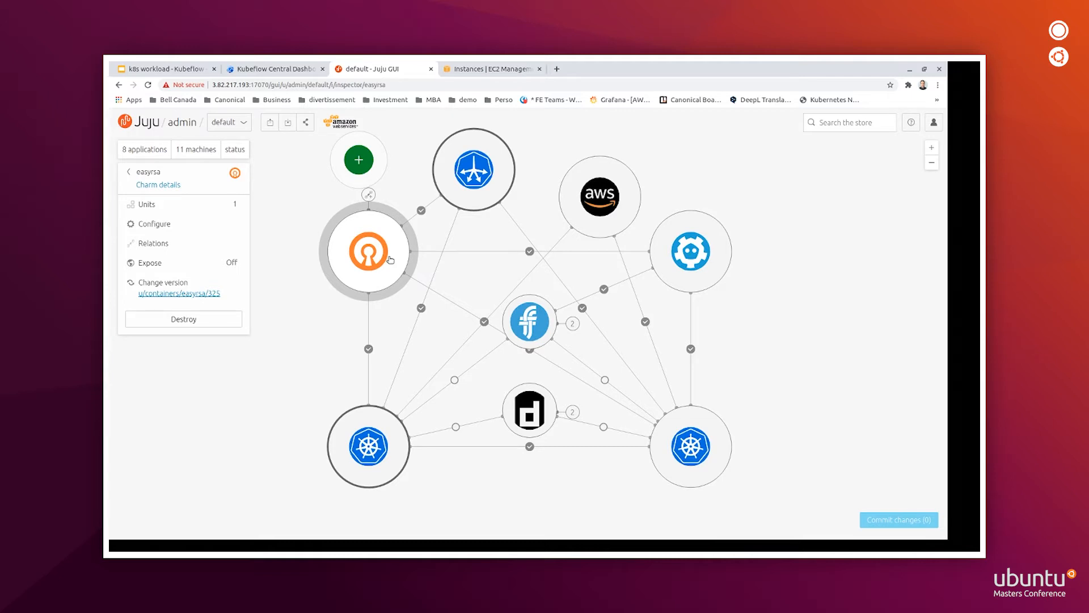
pyautogui.moveTo(421, 319)
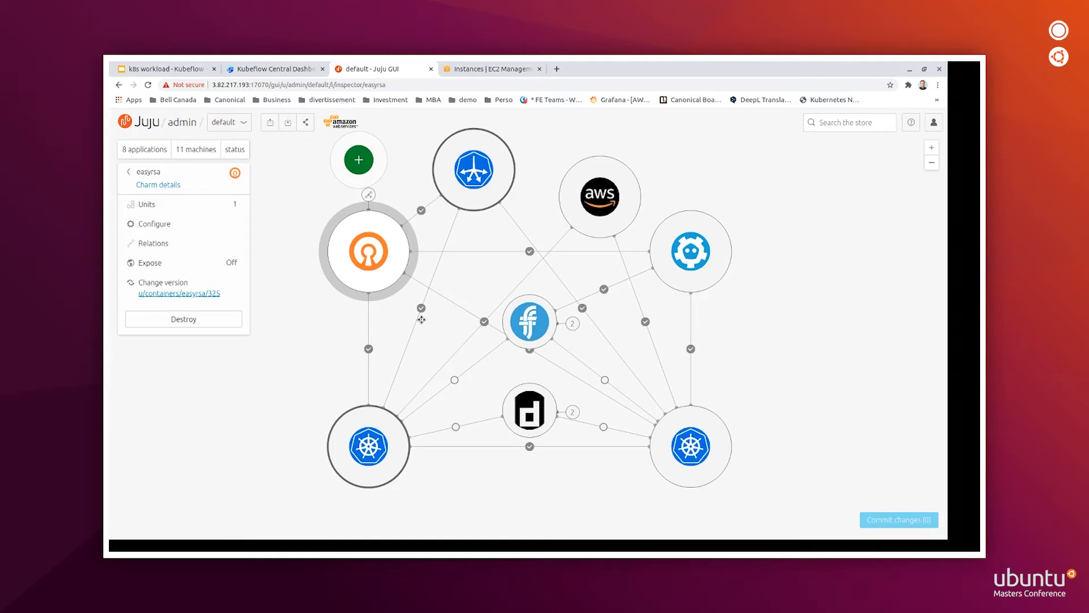
pyautogui.moveTo(578, 335)
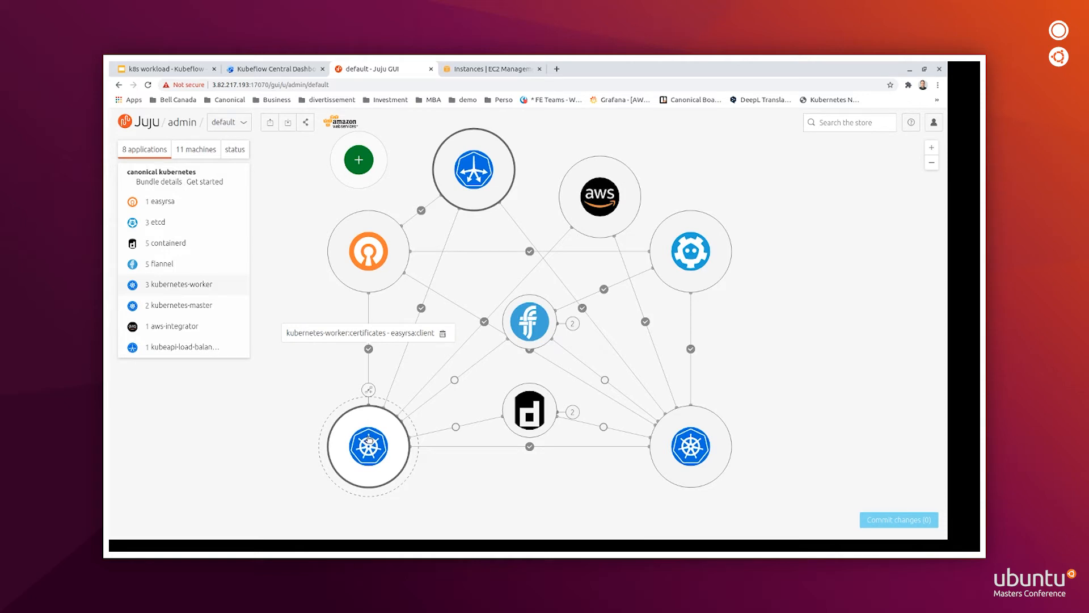
# Scale kubernetes-worker by one unit and commit the new unit and machine.
pyautogui.click(369, 446)
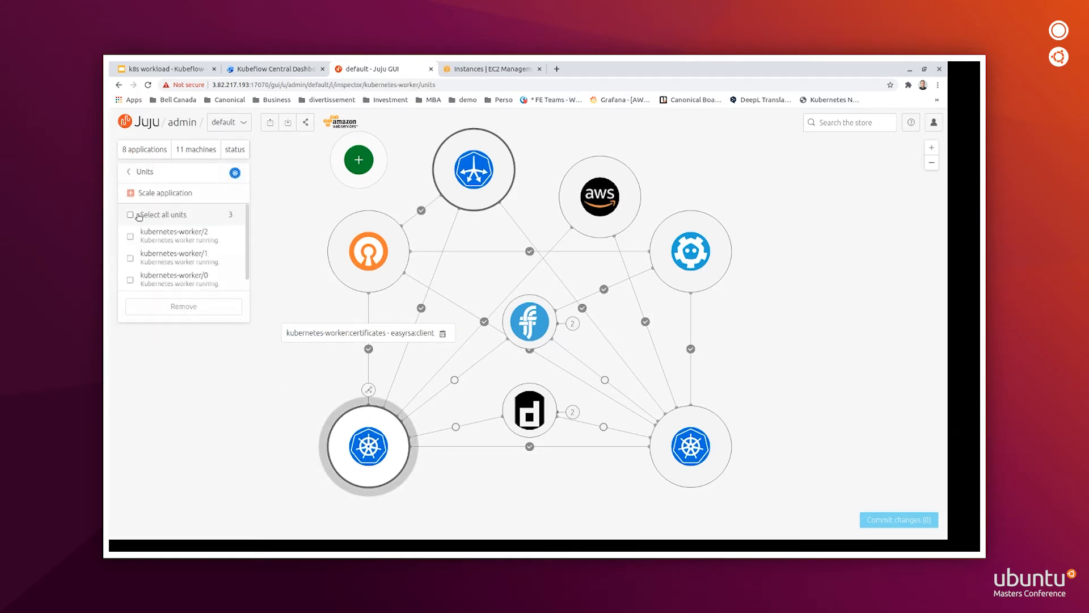
pyautogui.click(165, 192)
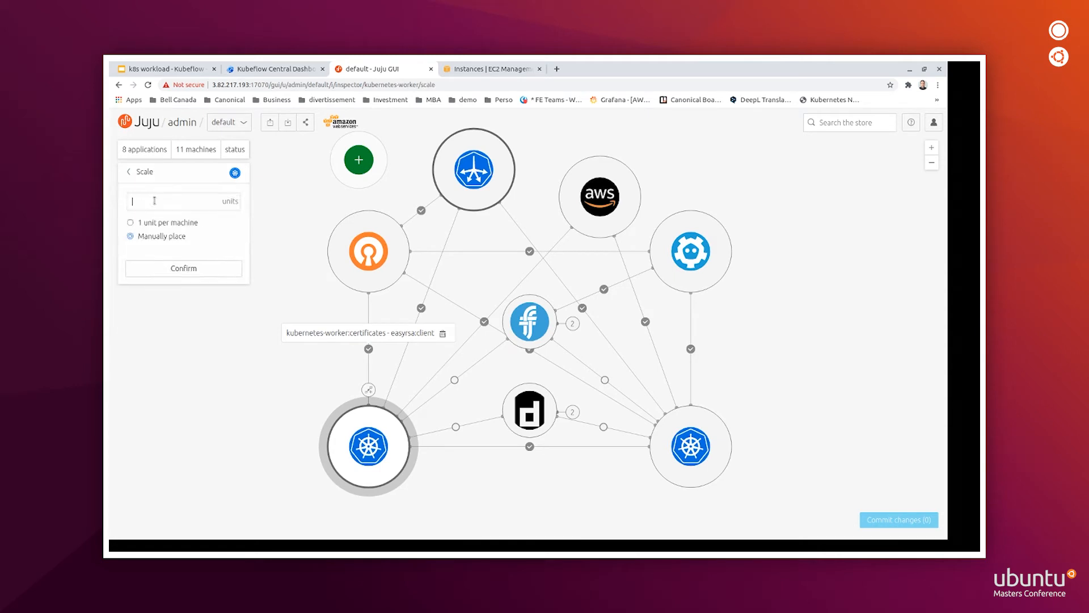
pyautogui.click(183, 269)
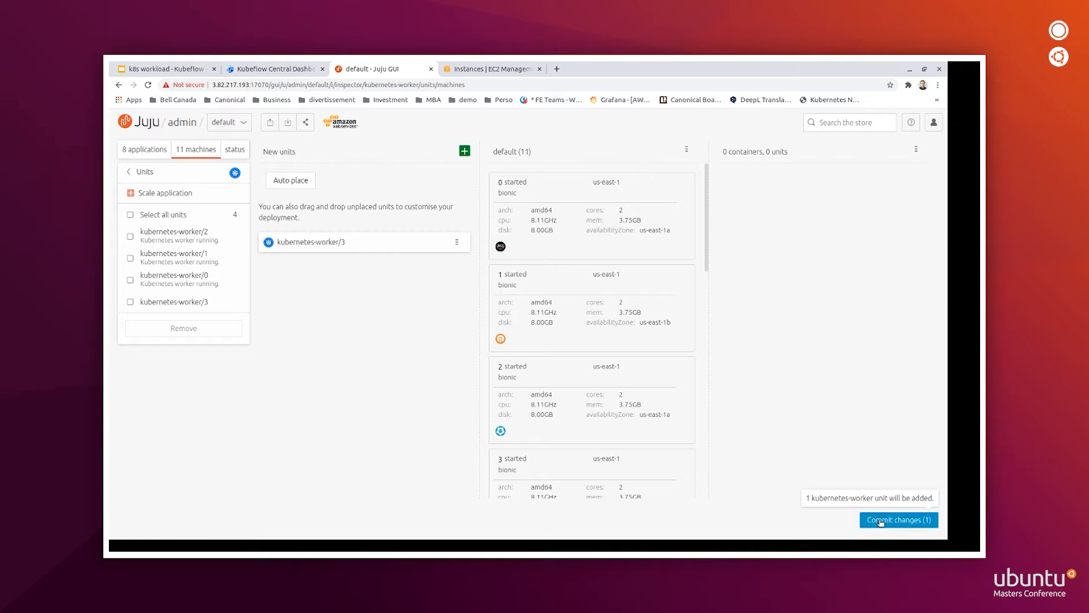
pyautogui.click(897, 520)
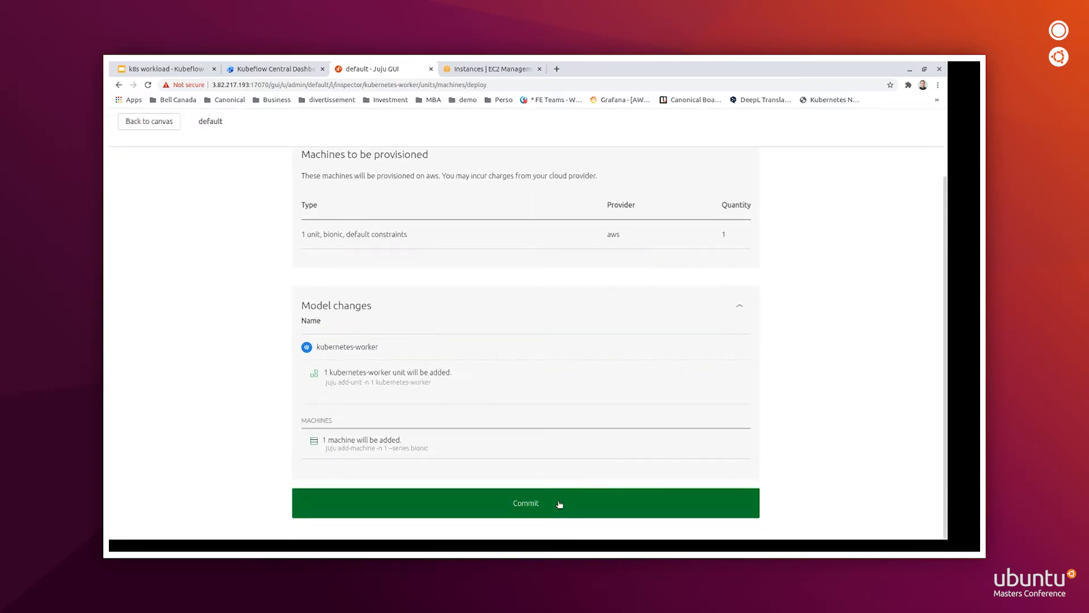
pyautogui.click(526, 503)
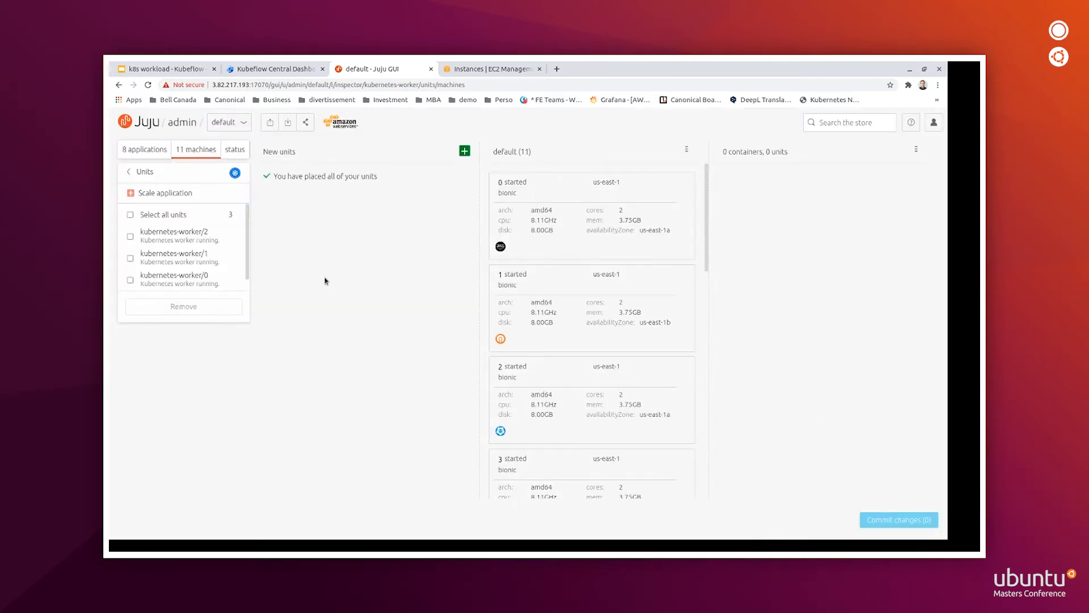
pyautogui.click(490, 69)
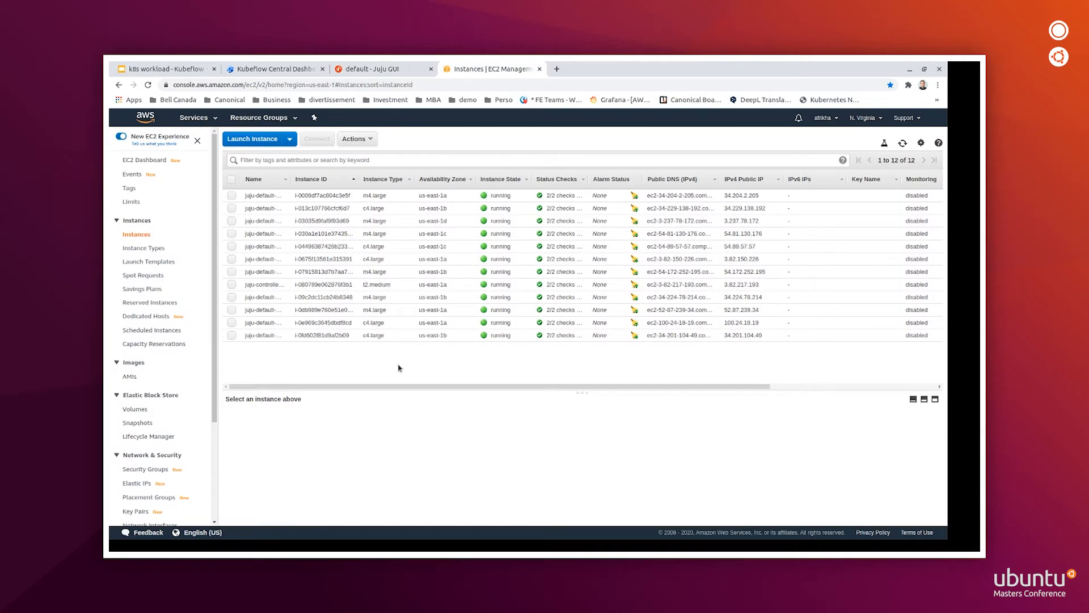
pyautogui.moveTo(891, 172)
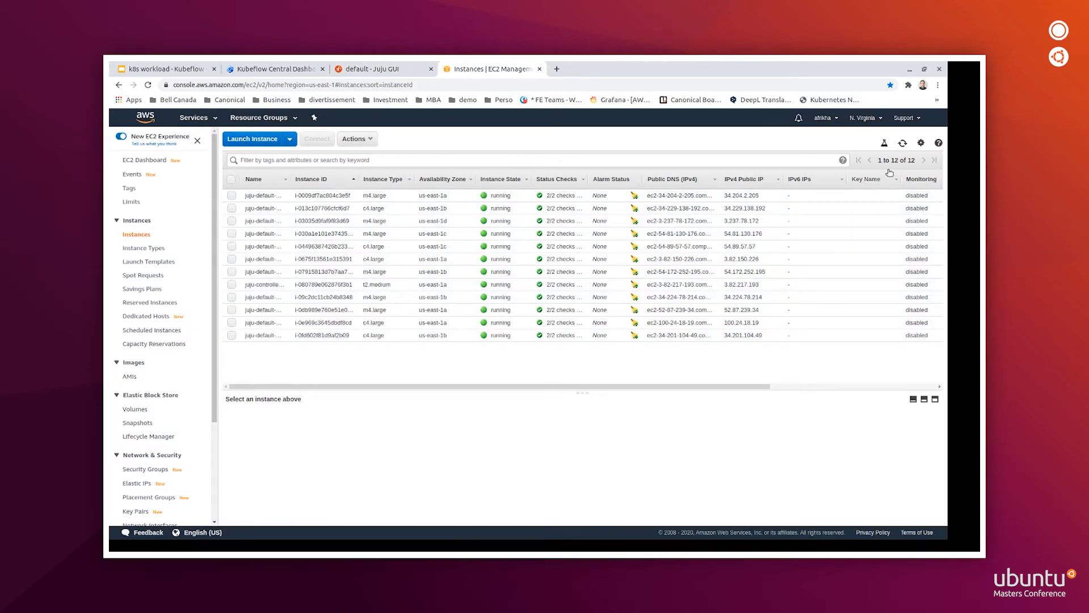
# Refresh the EC2 instances until the new pending c4.large instance appears.
pyautogui.click(903, 143)
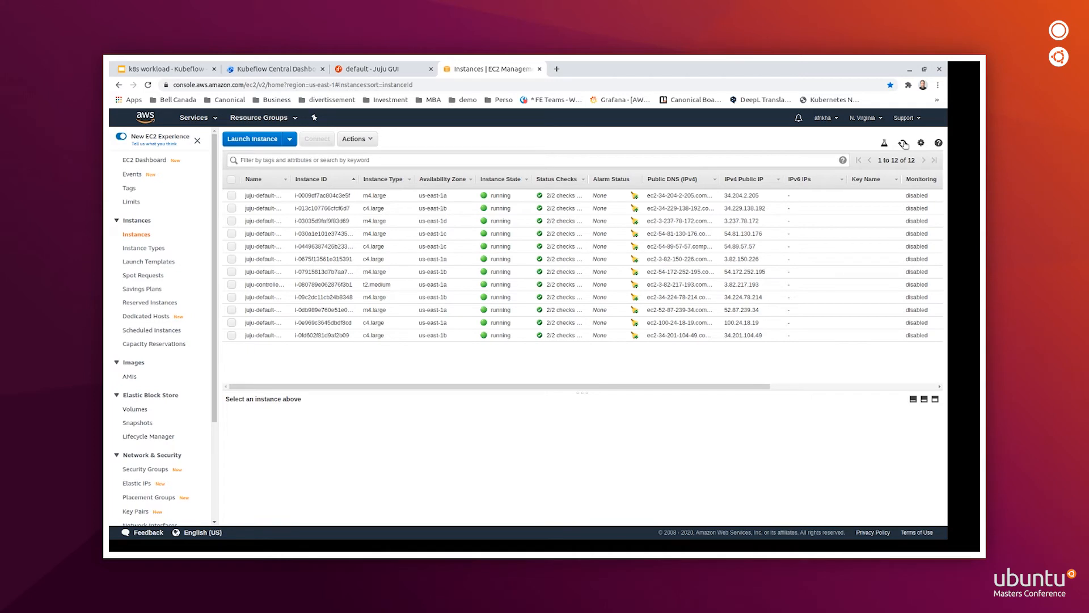
pyautogui.click(903, 143)
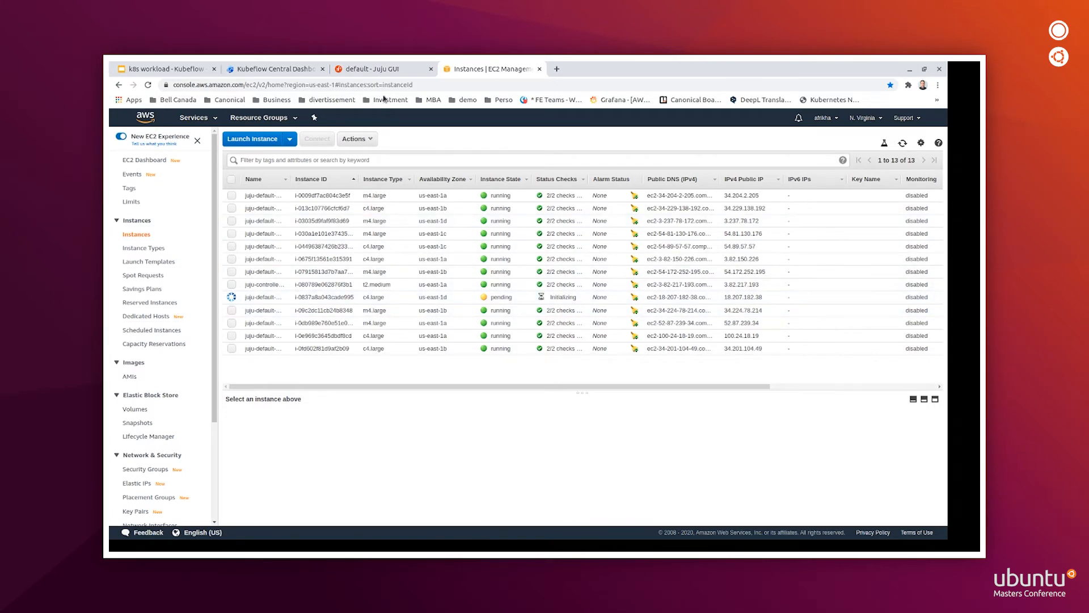
pyautogui.click(379, 68)
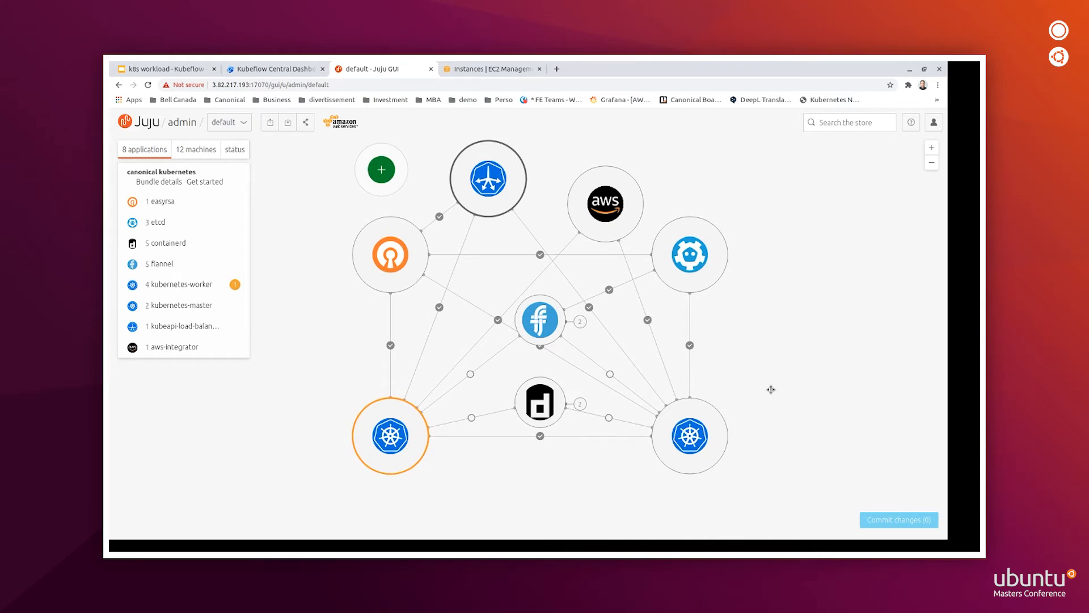
pyautogui.moveTo(587, 367)
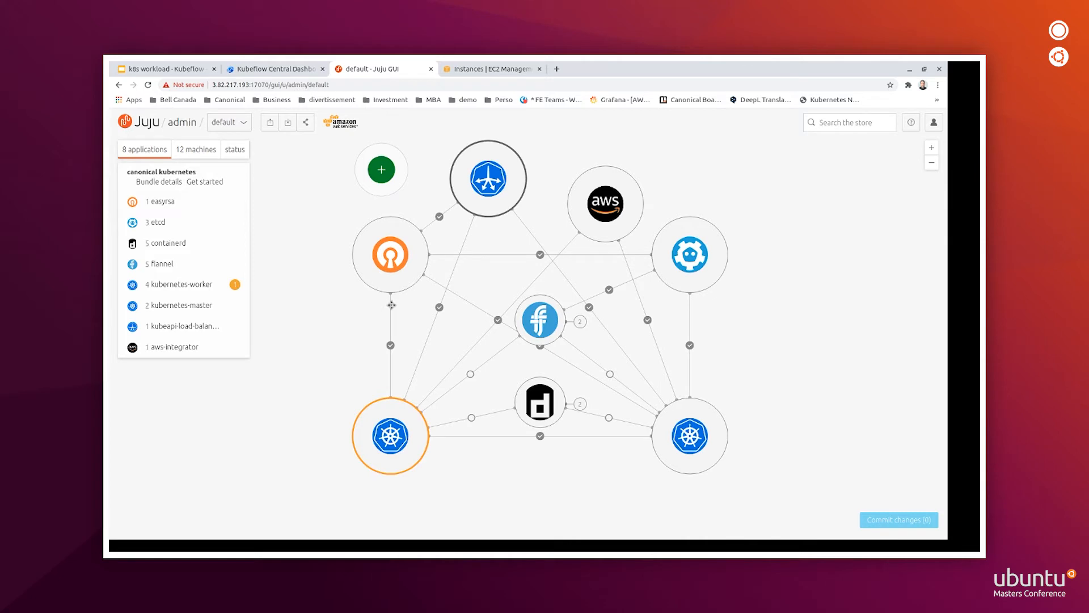
pyautogui.moveTo(724, 392)
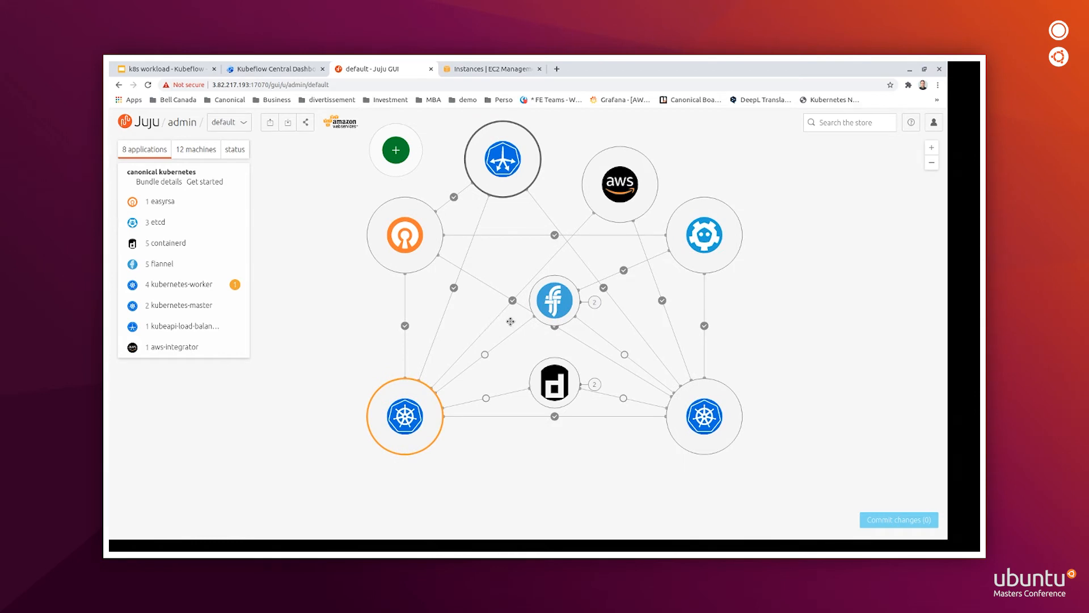
pyautogui.moveTo(473, 335)
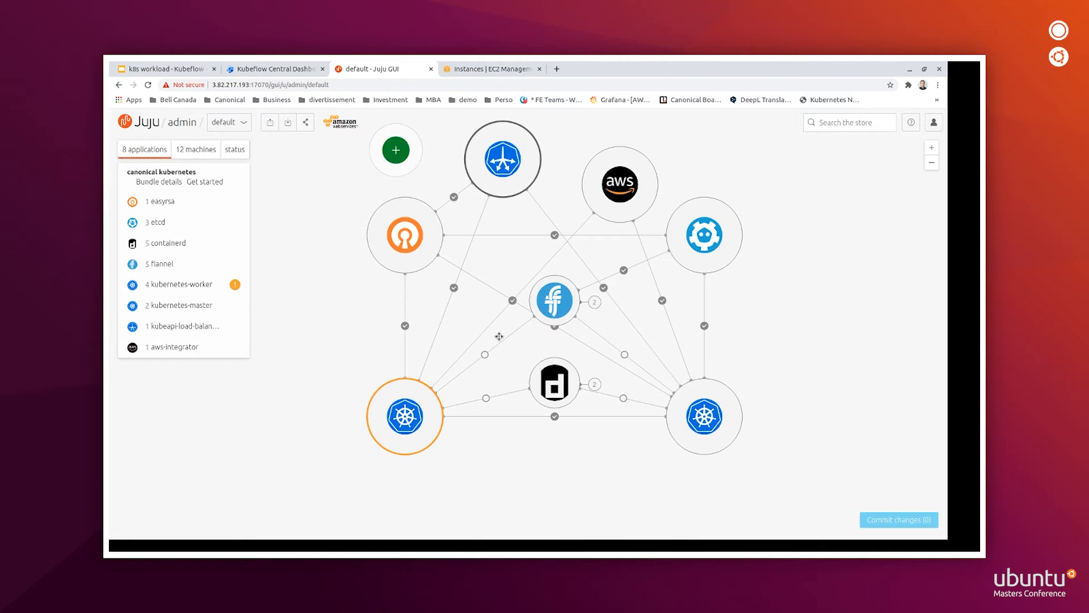
pyautogui.moveTo(455, 261)
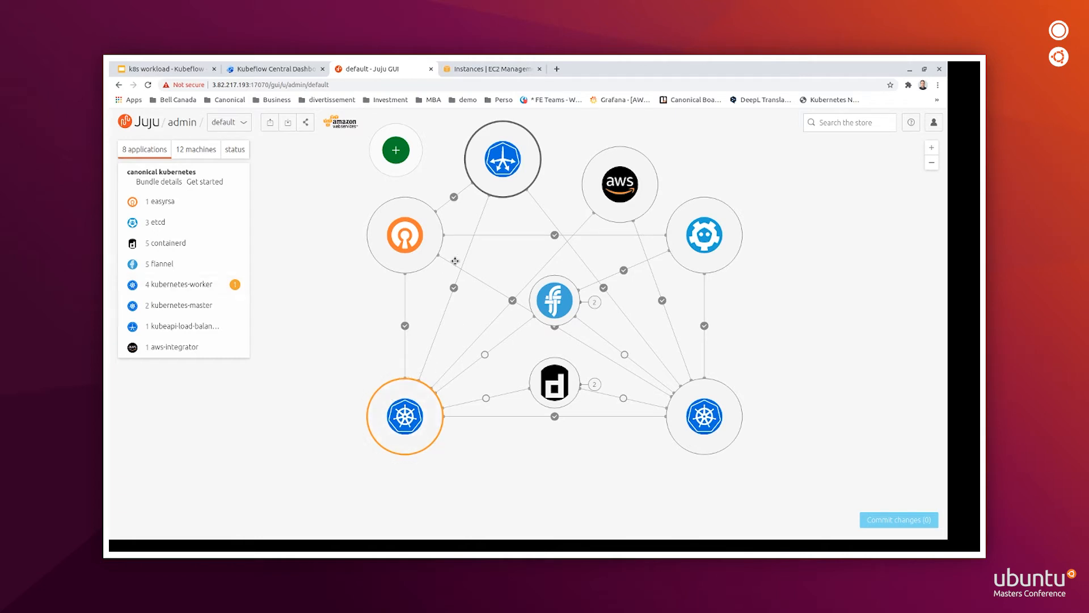
# Browse kubeapi-load-balancer settings, then kubernetes-master options like AlwaysAllow authorization and 1.18/stable channel.
pyautogui.click(503, 159)
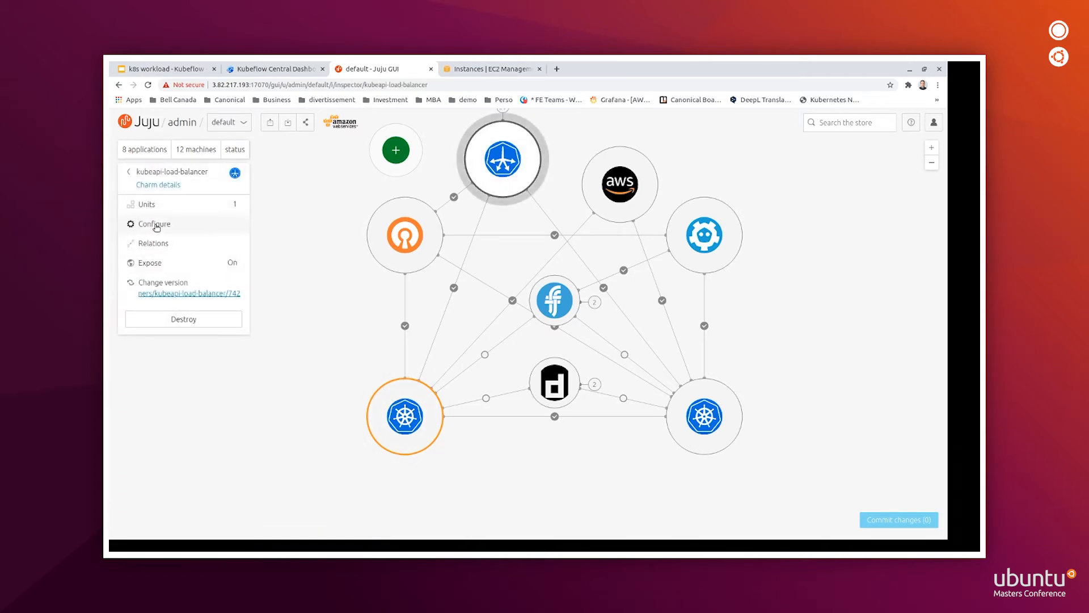
pyautogui.click(155, 224)
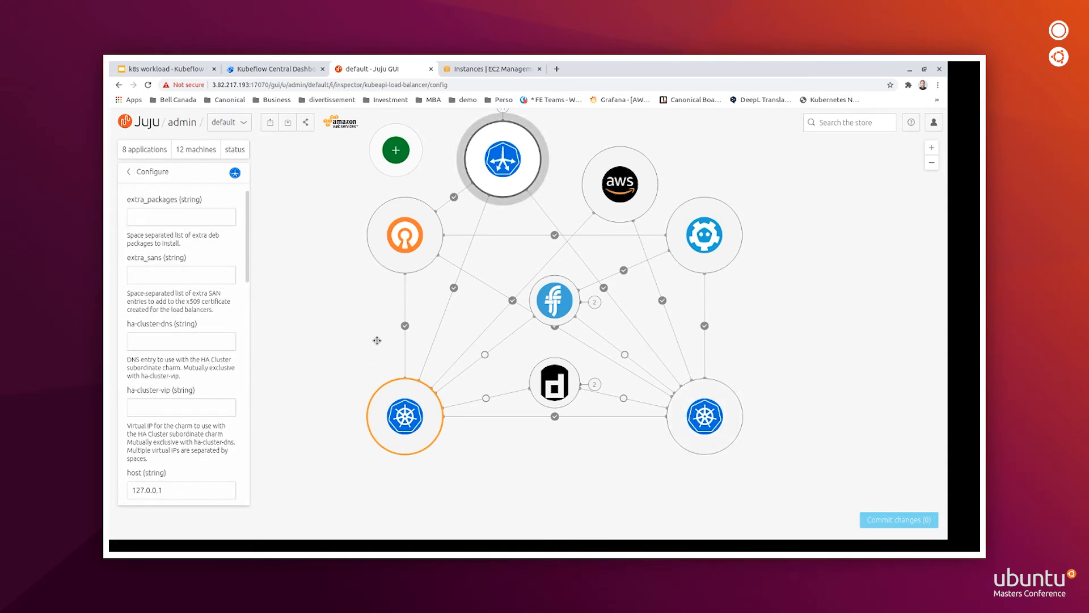
pyautogui.click(704, 417)
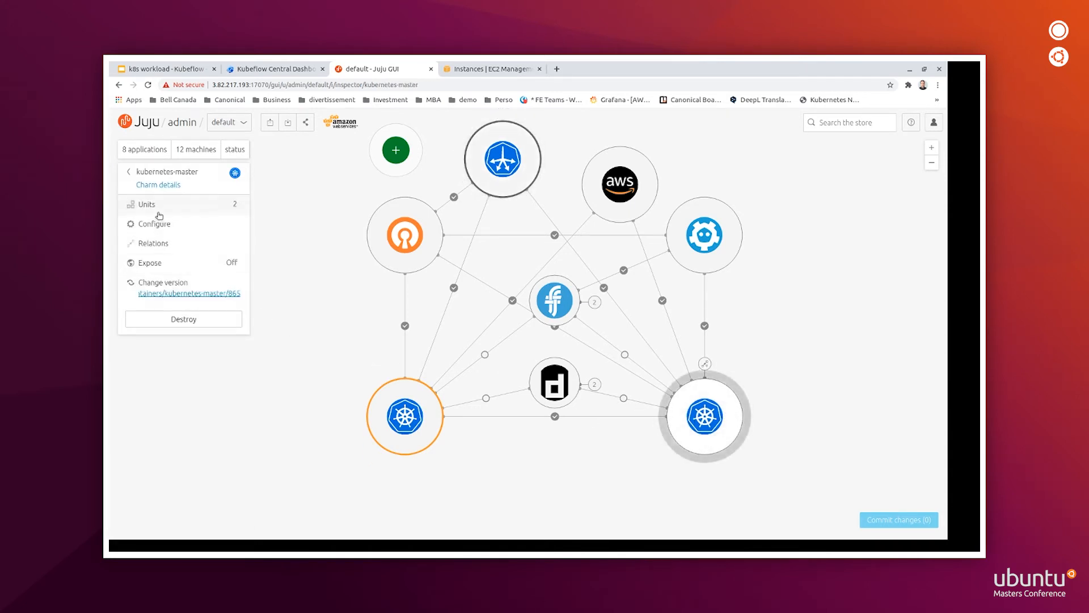
pyautogui.click(154, 223)
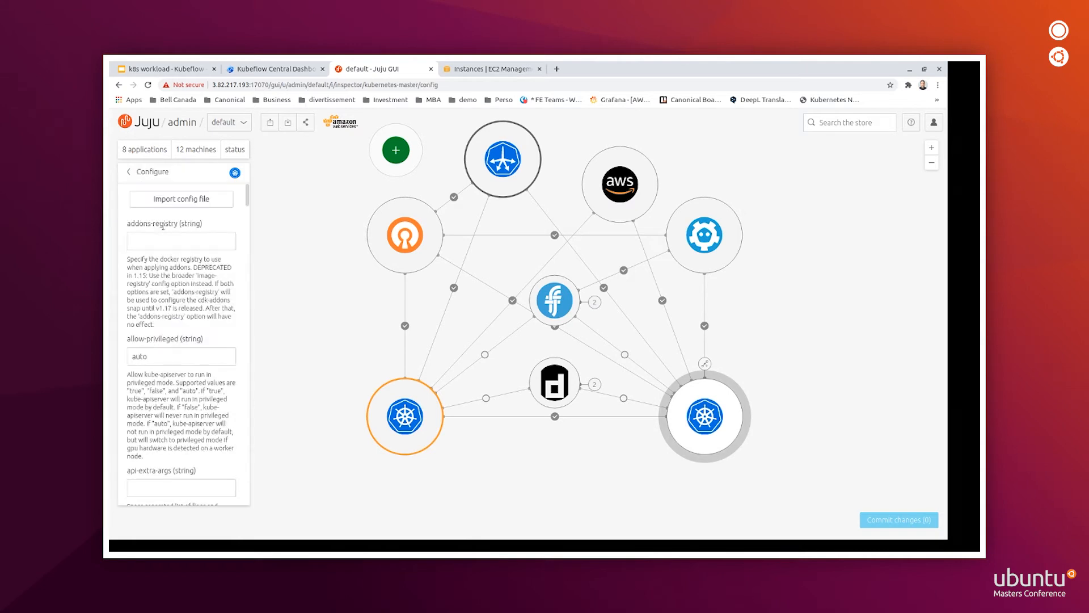
pyautogui.scroll(-3)
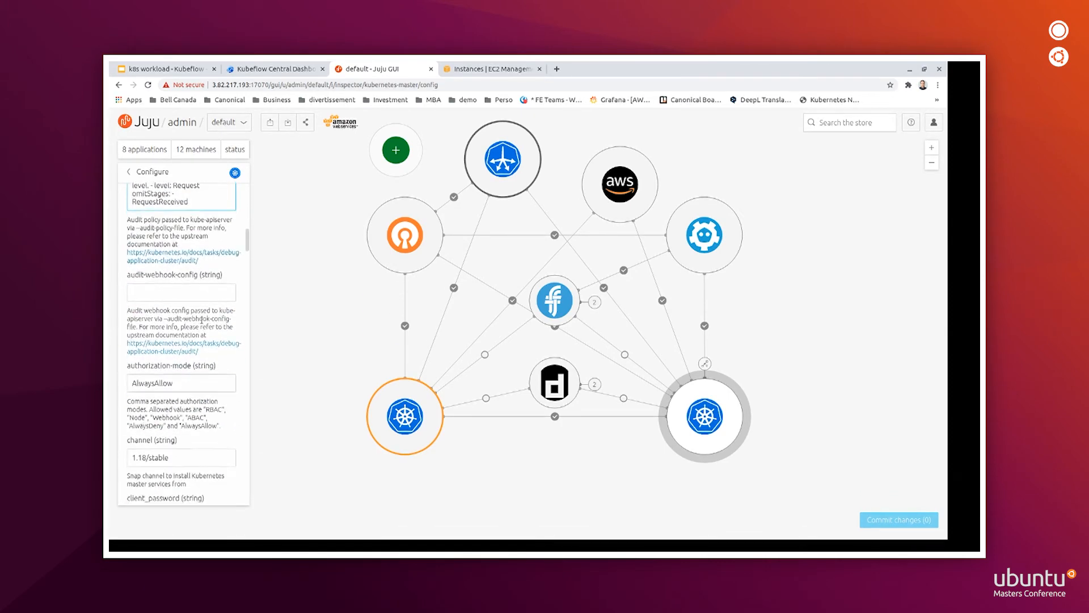
pyautogui.scroll(-3)
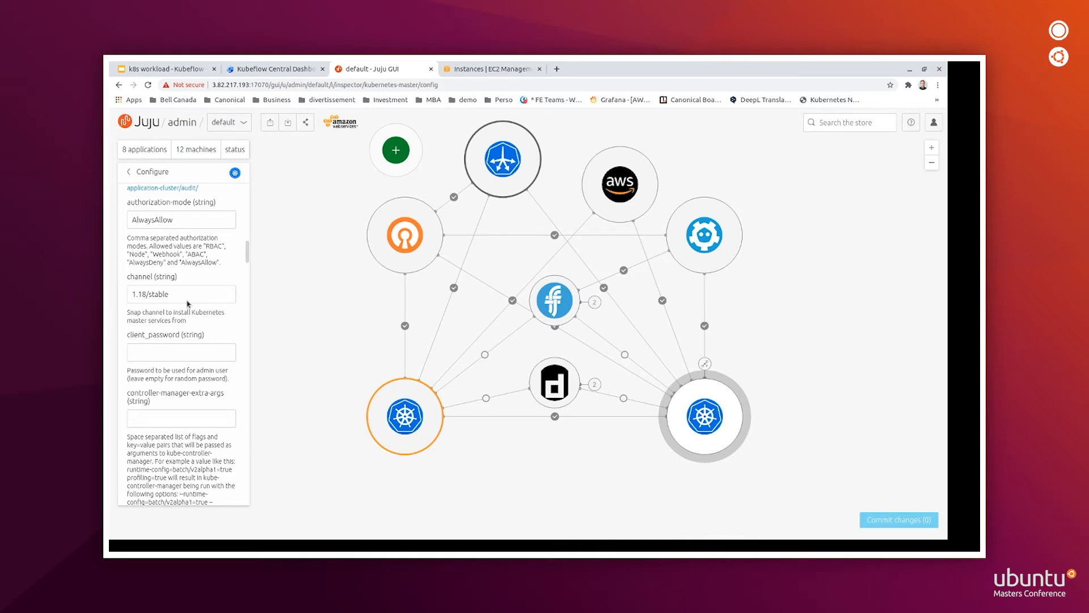
pyautogui.moveTo(751, 373)
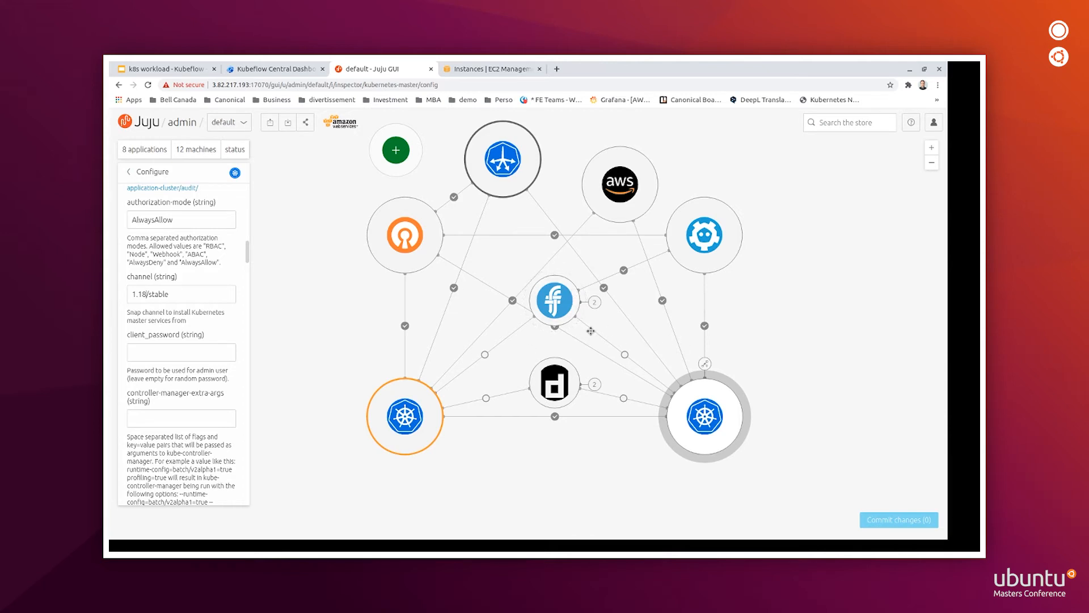
pyautogui.moveTo(749, 356)
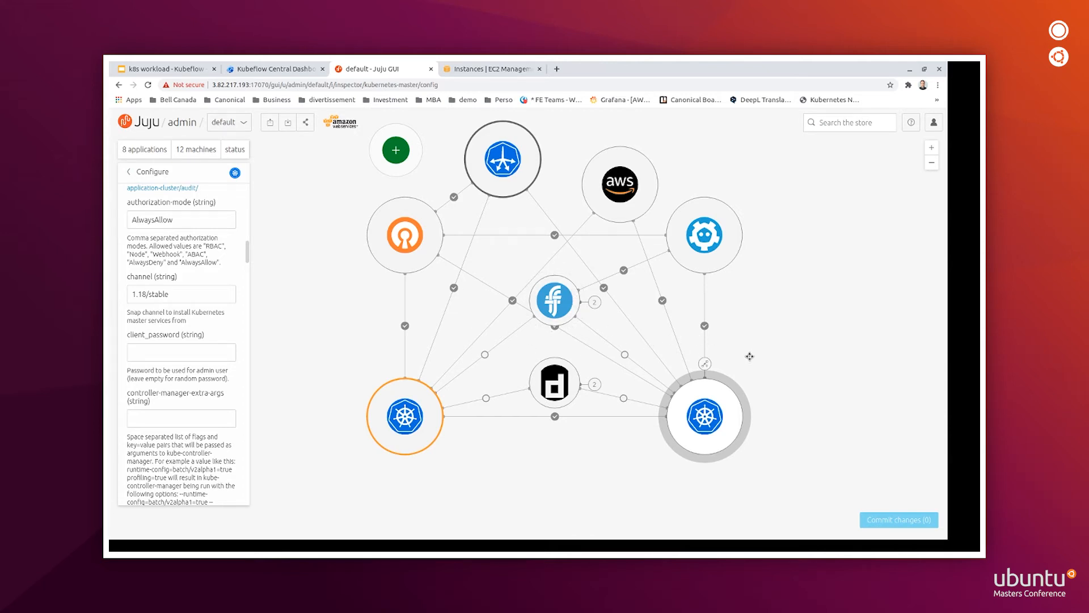
pyautogui.moveTo(601, 445)
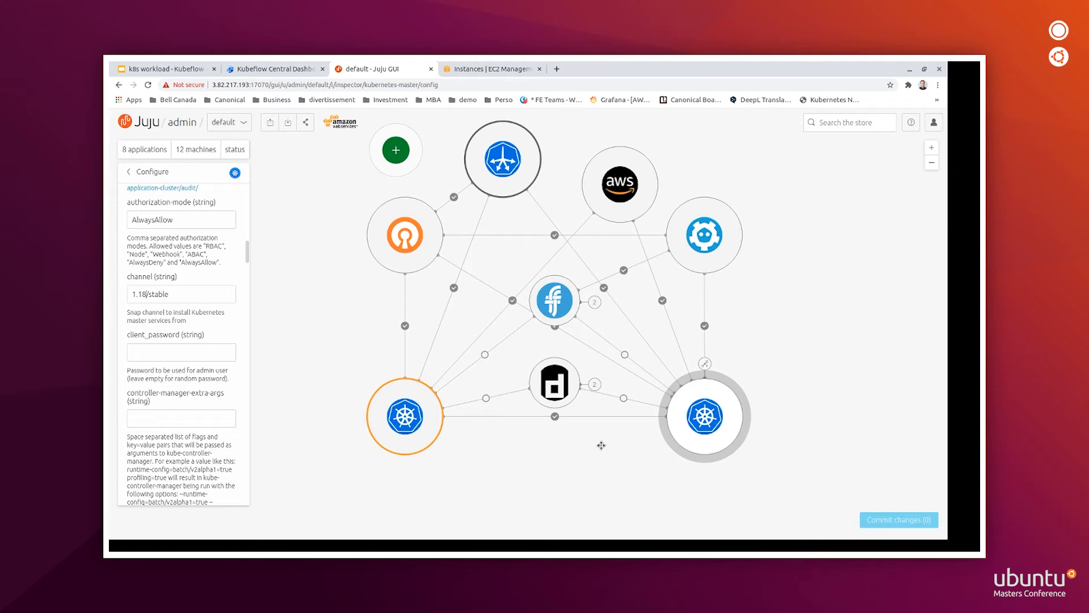
pyautogui.moveTo(440, 282)
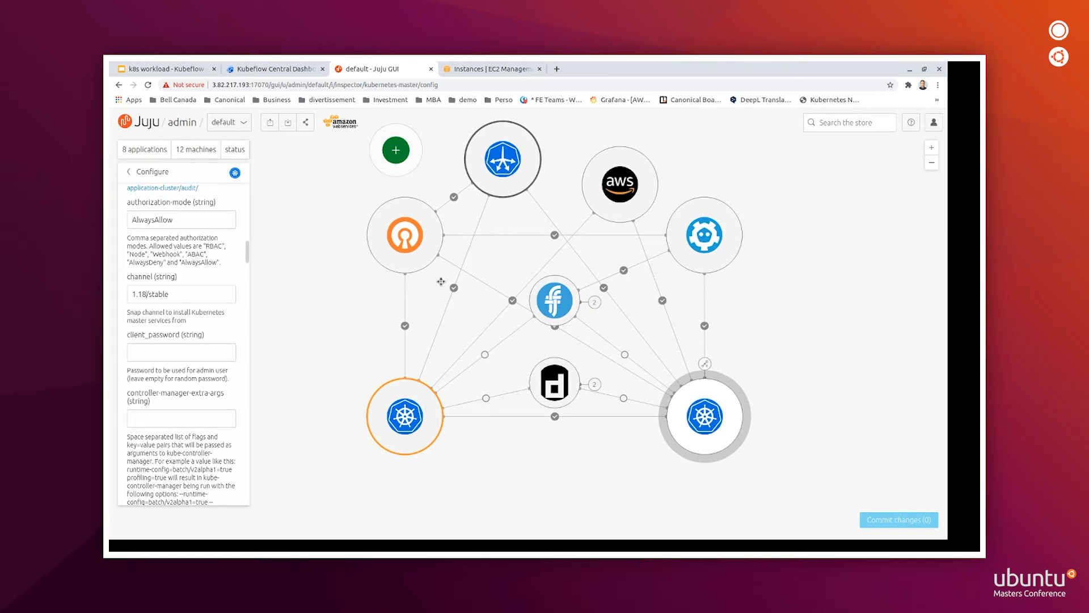
pyautogui.moveTo(455, 373)
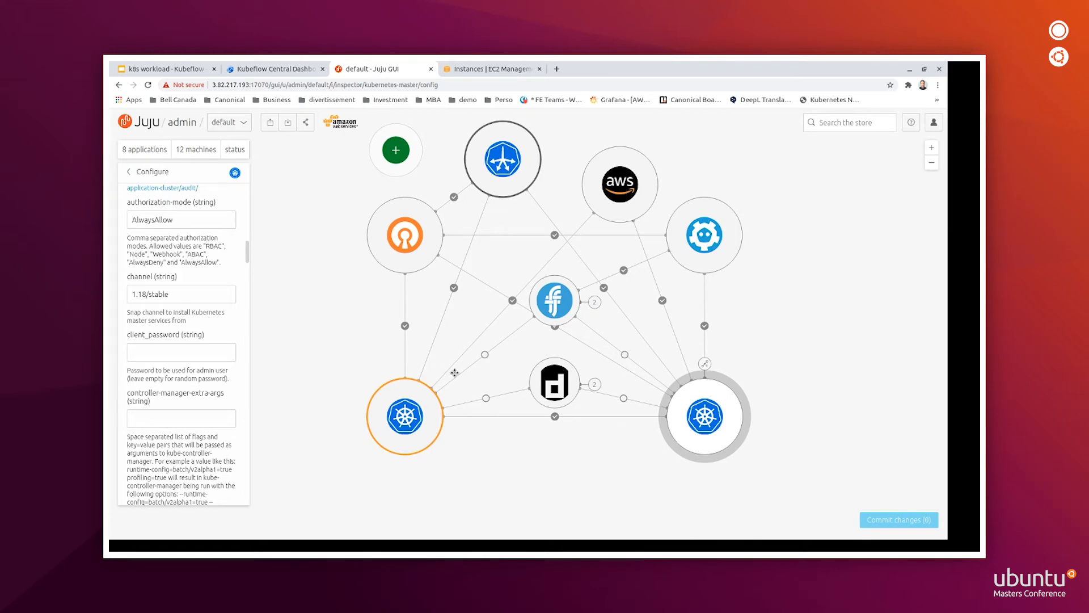
pyautogui.moveTo(408, 314)
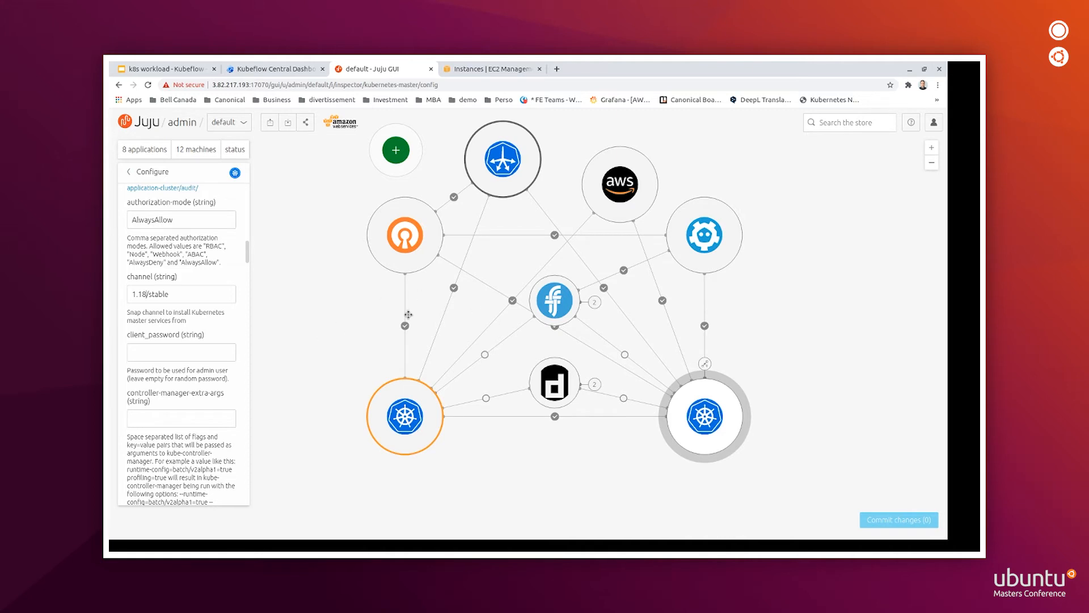
pyautogui.moveTo(408, 313)
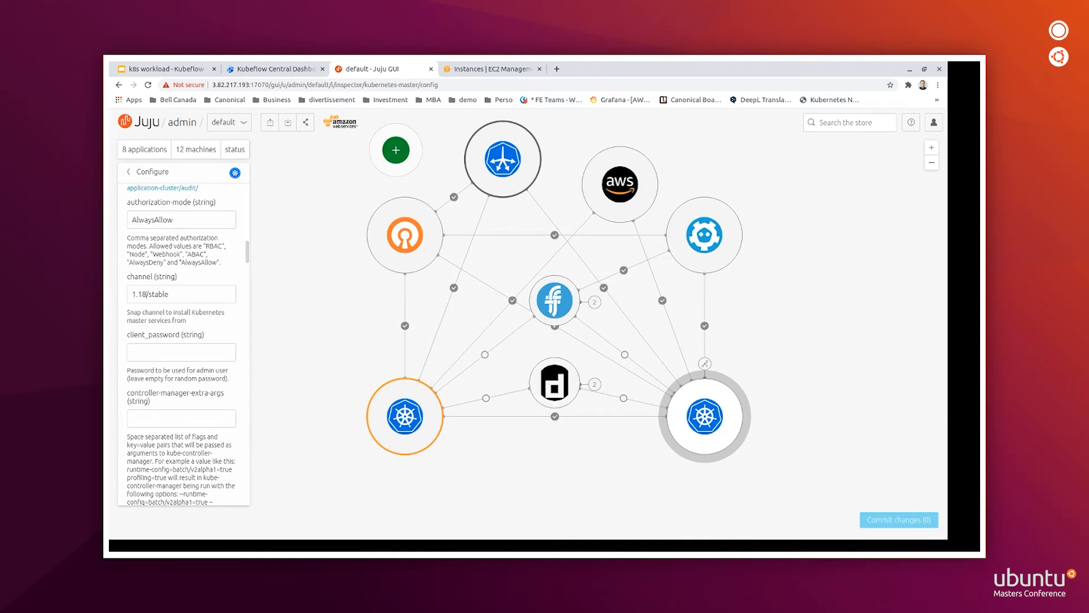
pyautogui.moveTo(338, 250)
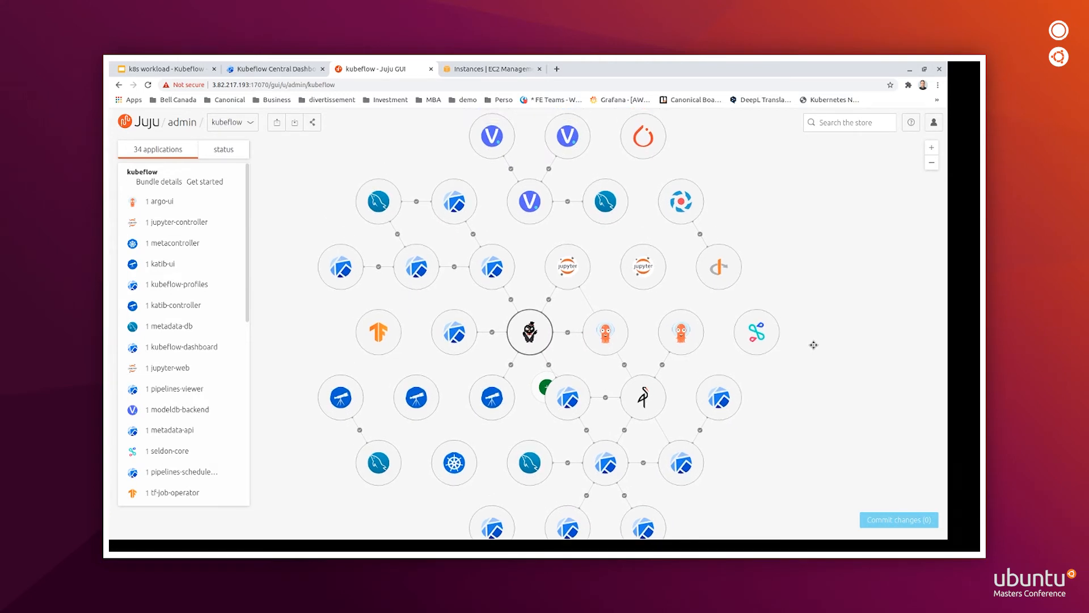
pyautogui.moveTo(552, 325)
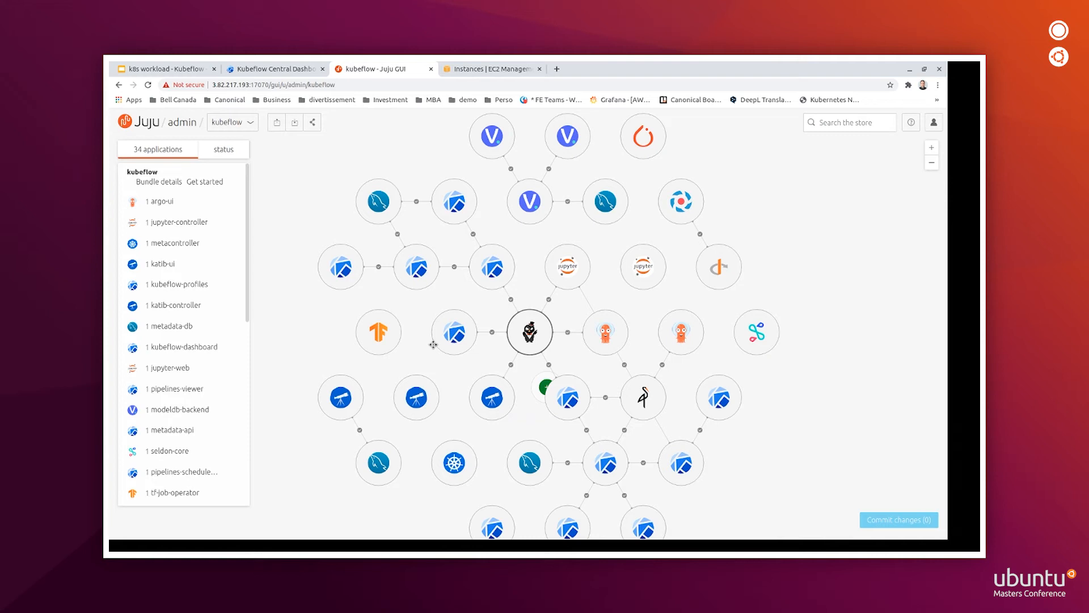
pyautogui.moveTo(218, 383)
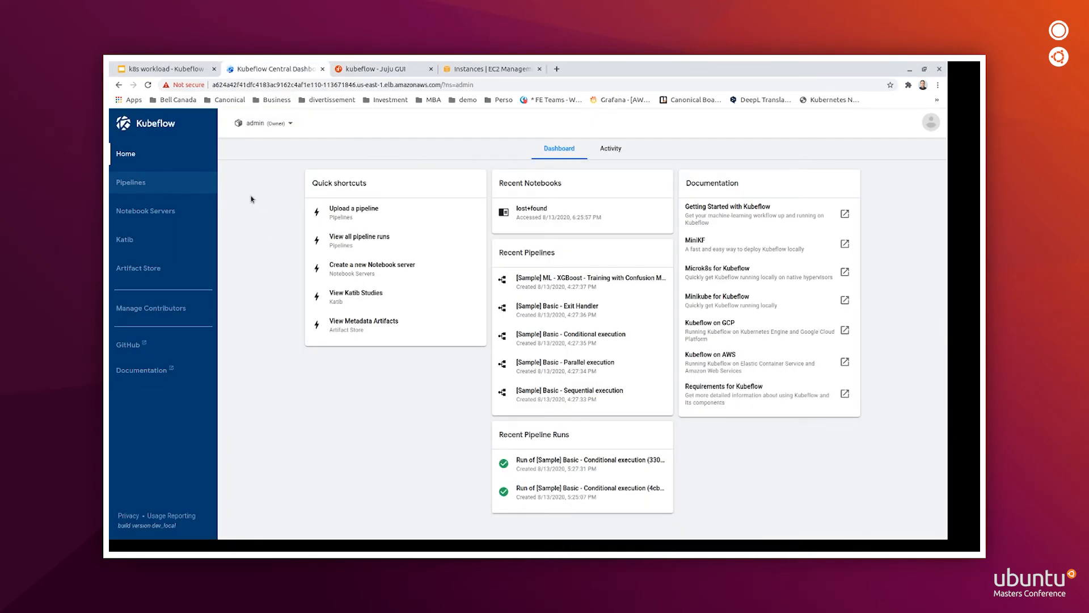
pyautogui.moveTo(198, 187)
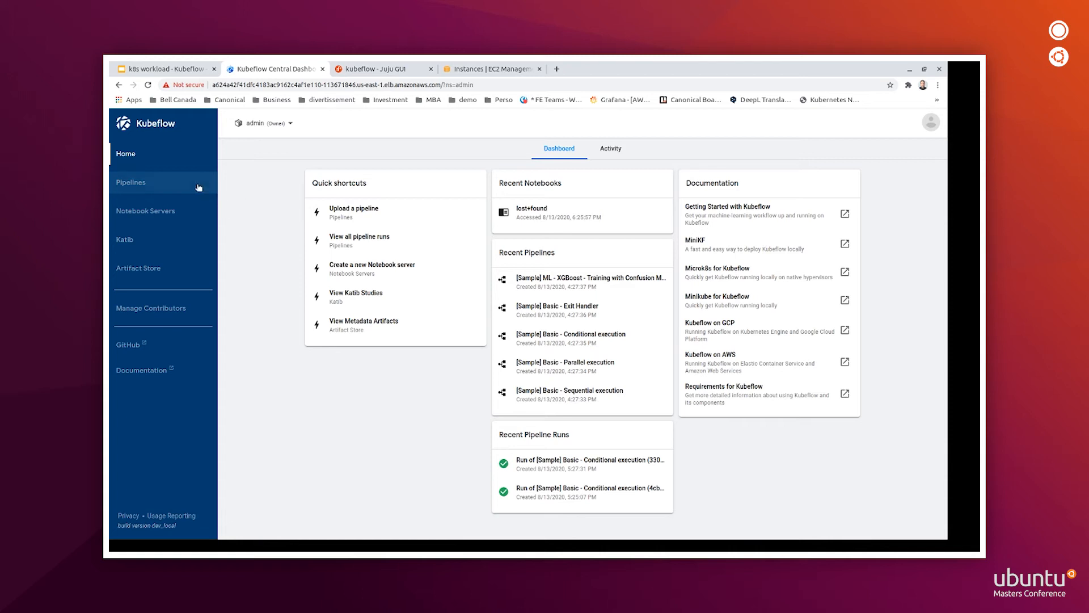
pyautogui.moveTo(136, 182)
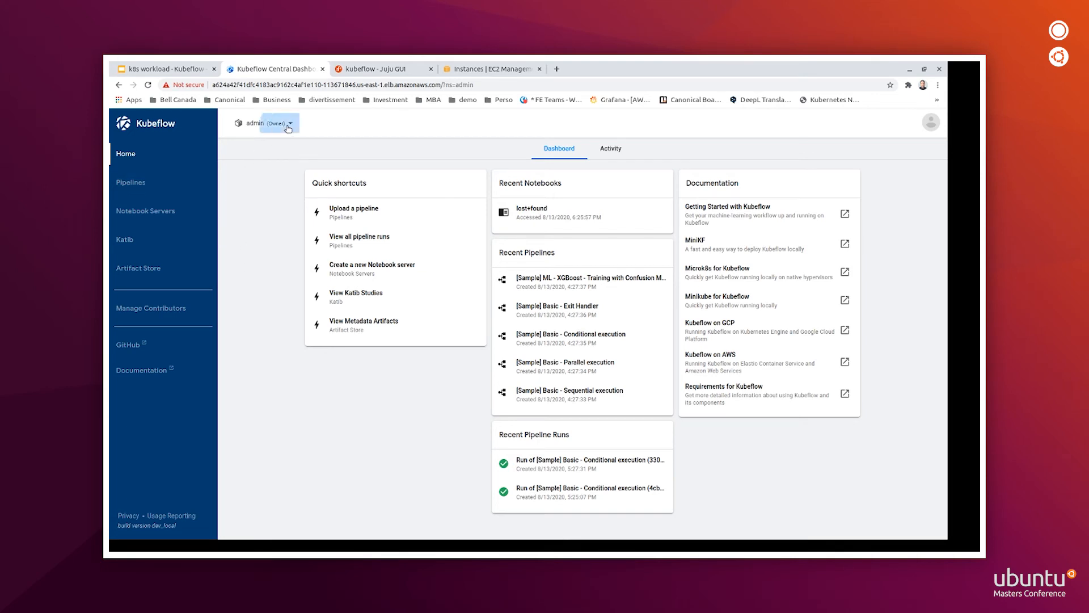
pyautogui.moveTo(250, 273)
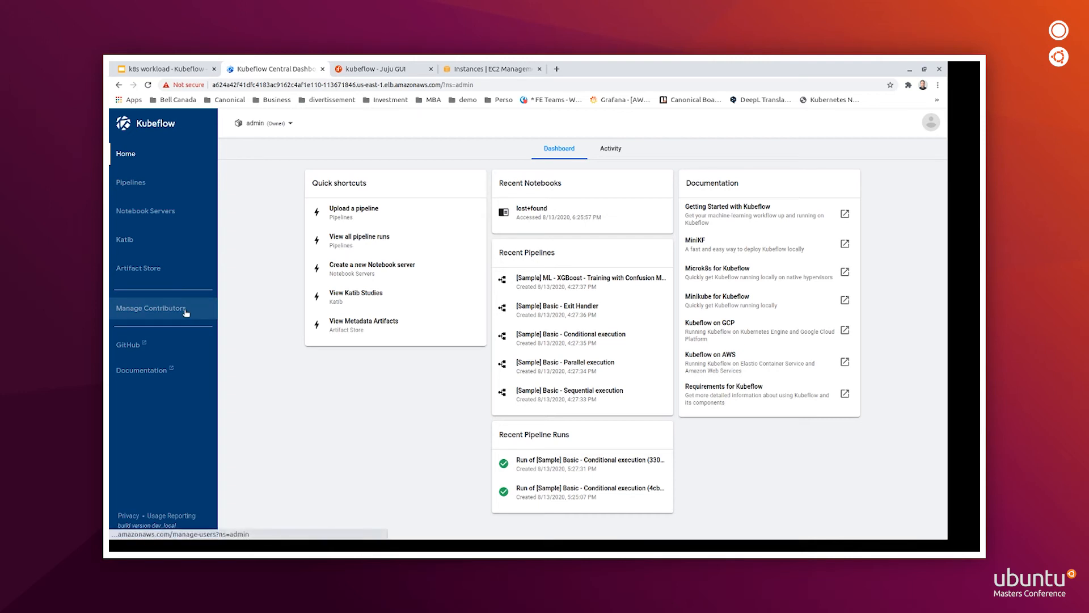
pyautogui.click(150, 307)
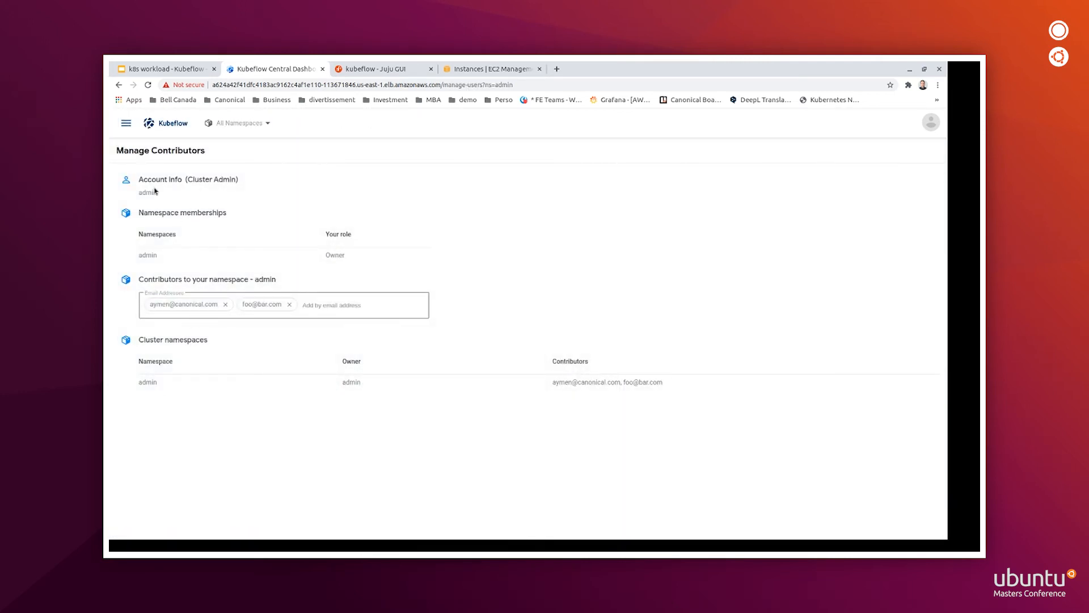
pyautogui.click(332, 304)
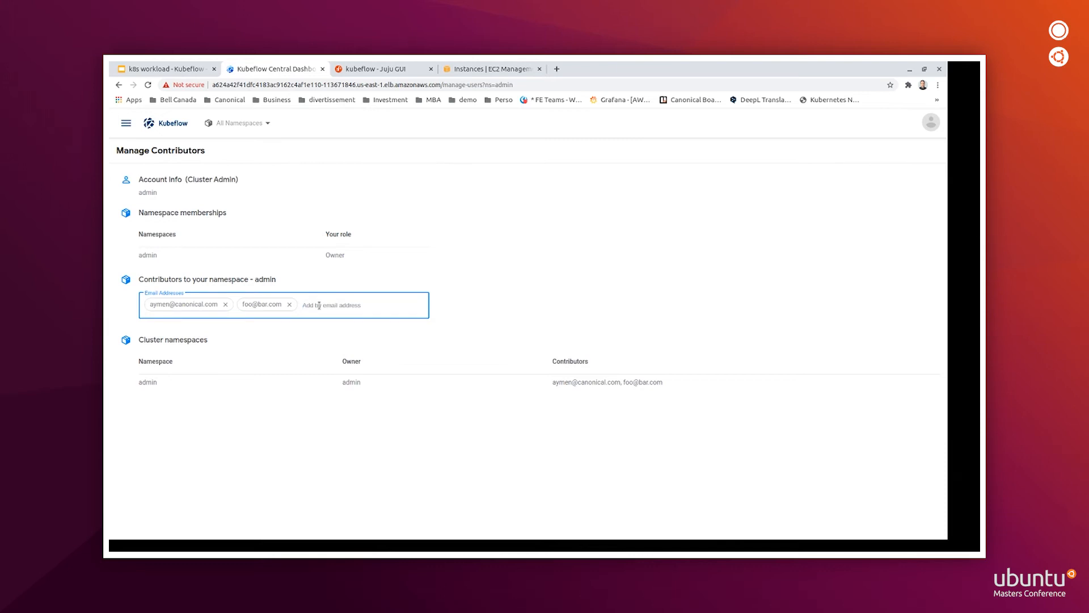
pyautogui.write('too')
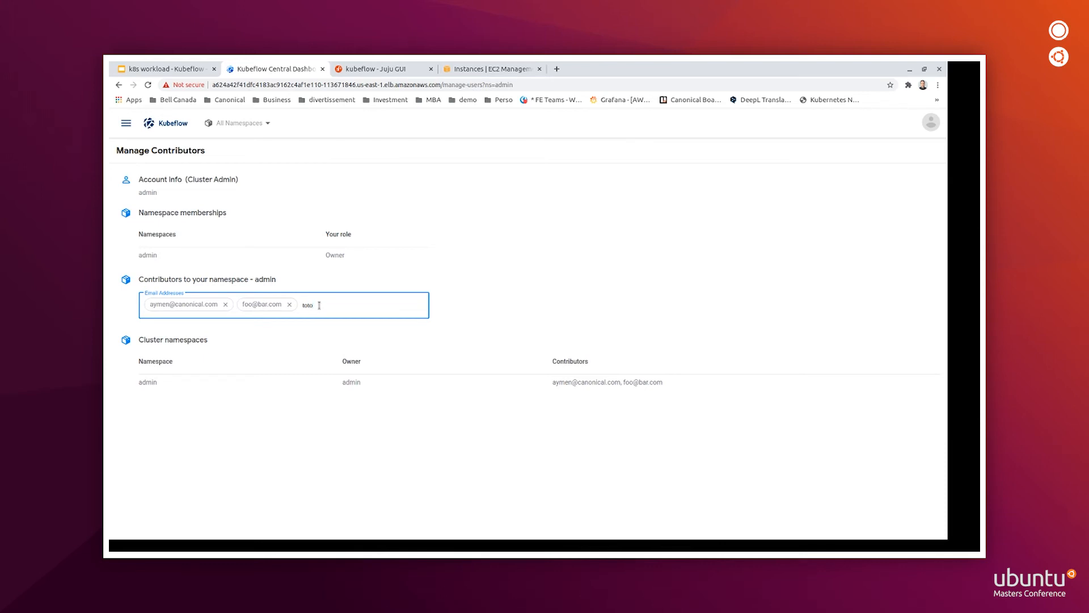
pyautogui.write('@toto.com')
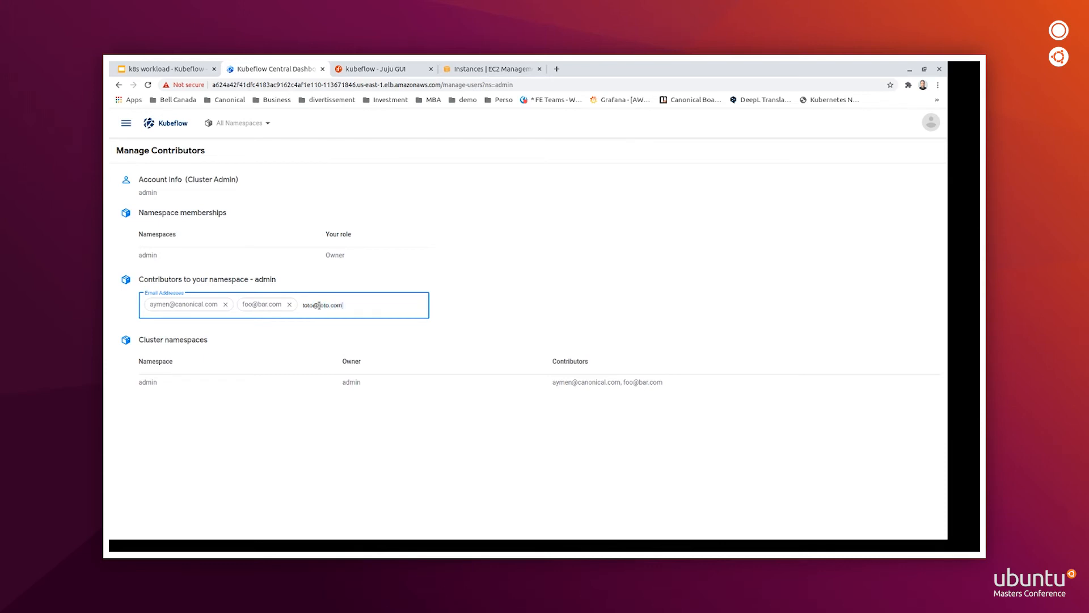
pyautogui.press('Enter')
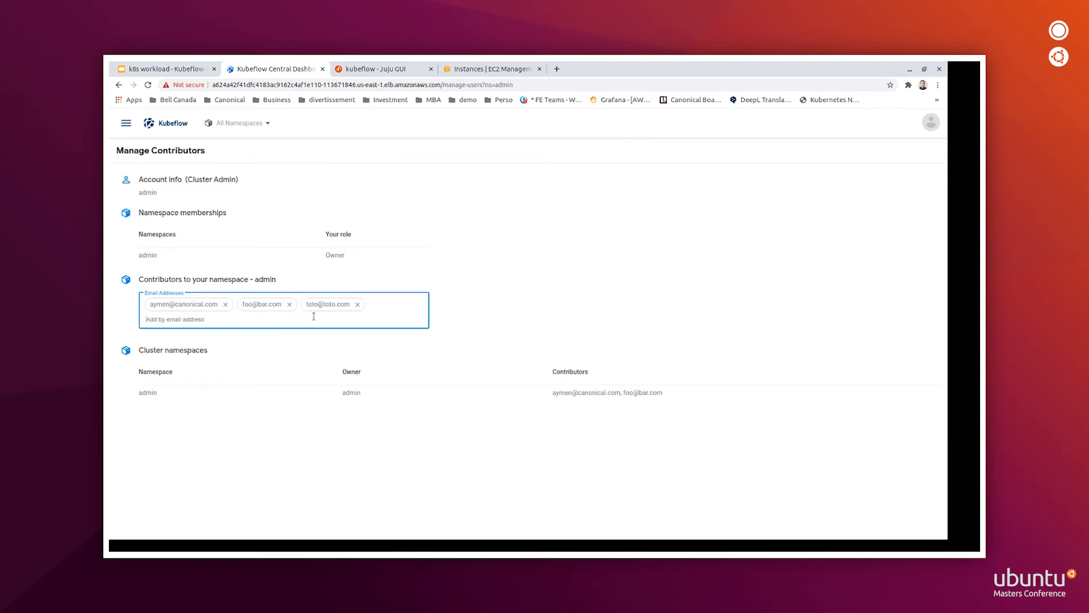
pyautogui.click(126, 123)
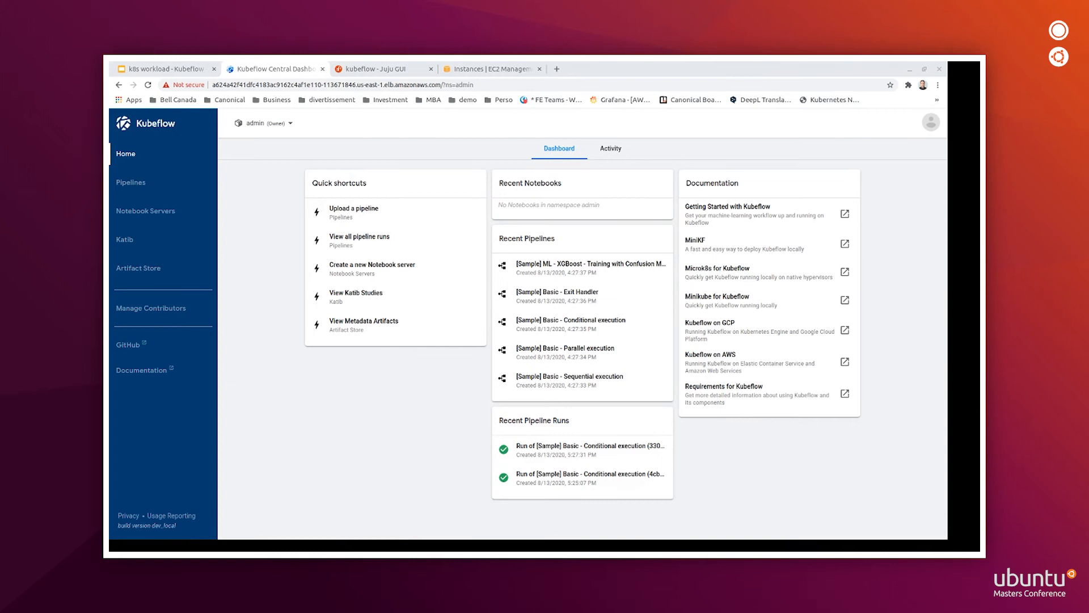
pyautogui.moveTo(340, 415)
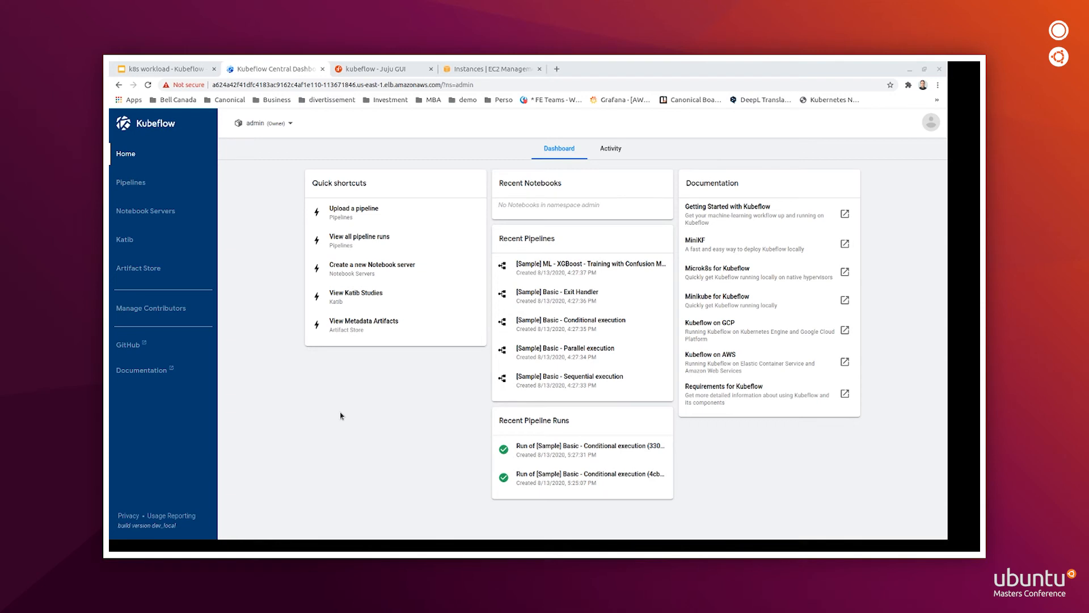
pyautogui.moveTo(146, 211)
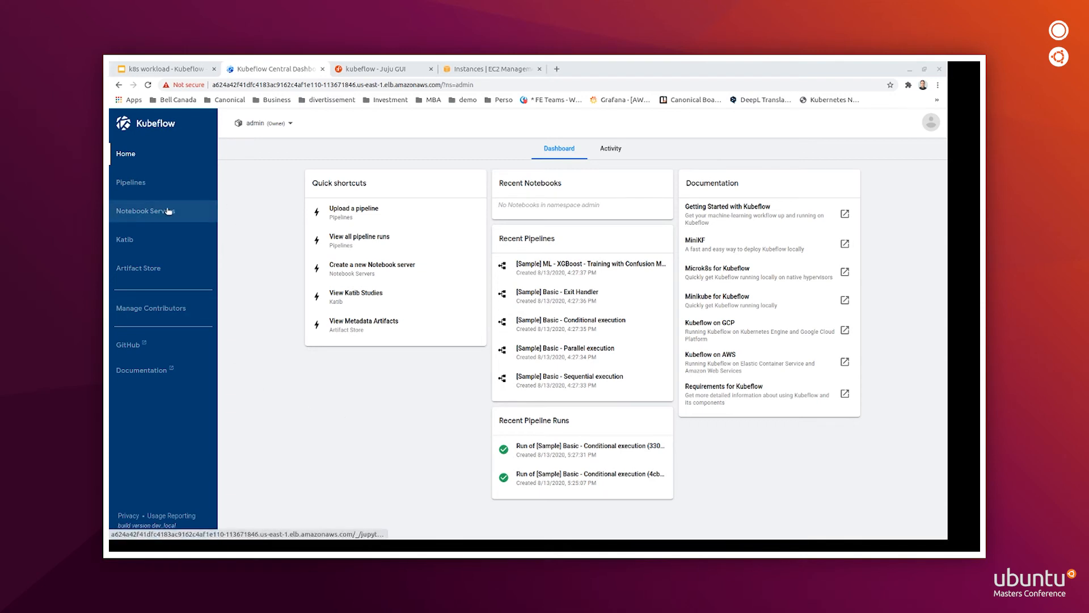
pyautogui.moveTo(157, 215)
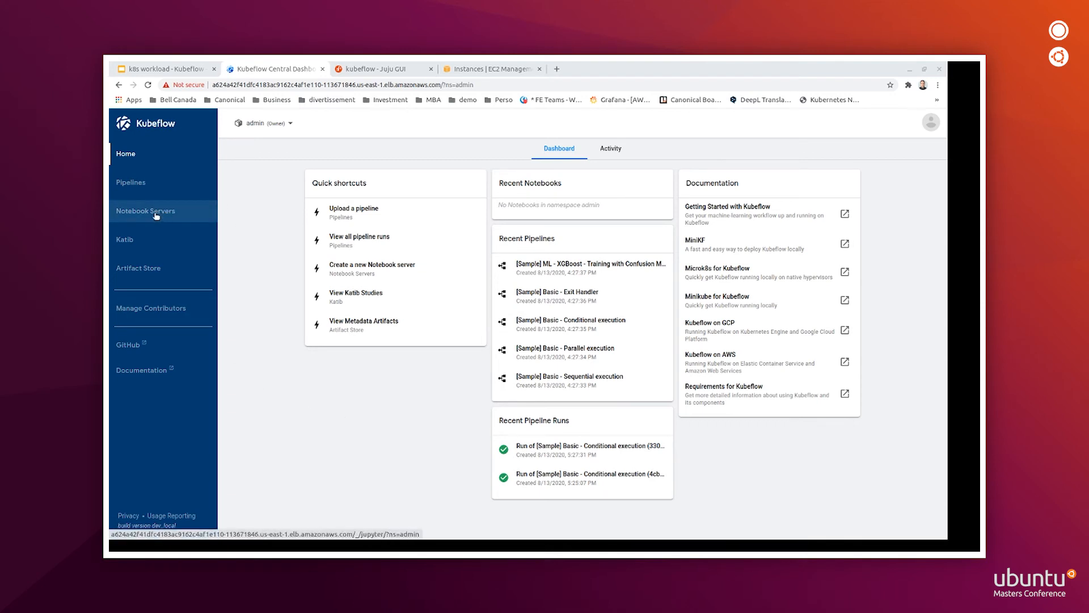
# Go to the Notebook Servers page listing the running new-notebook server.
pyautogui.click(145, 211)
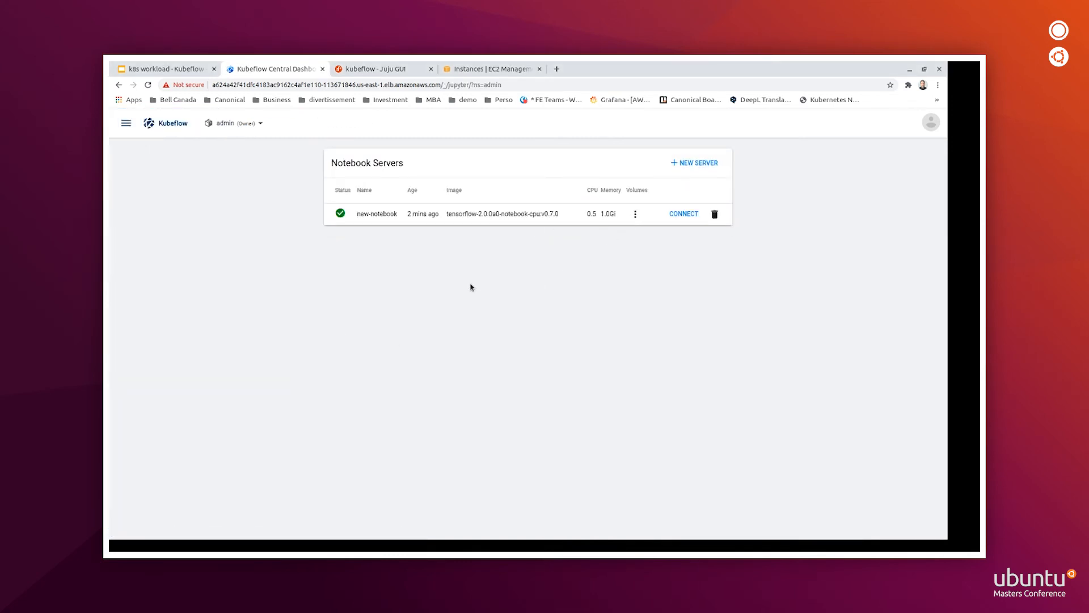
pyautogui.moveTo(354, 219)
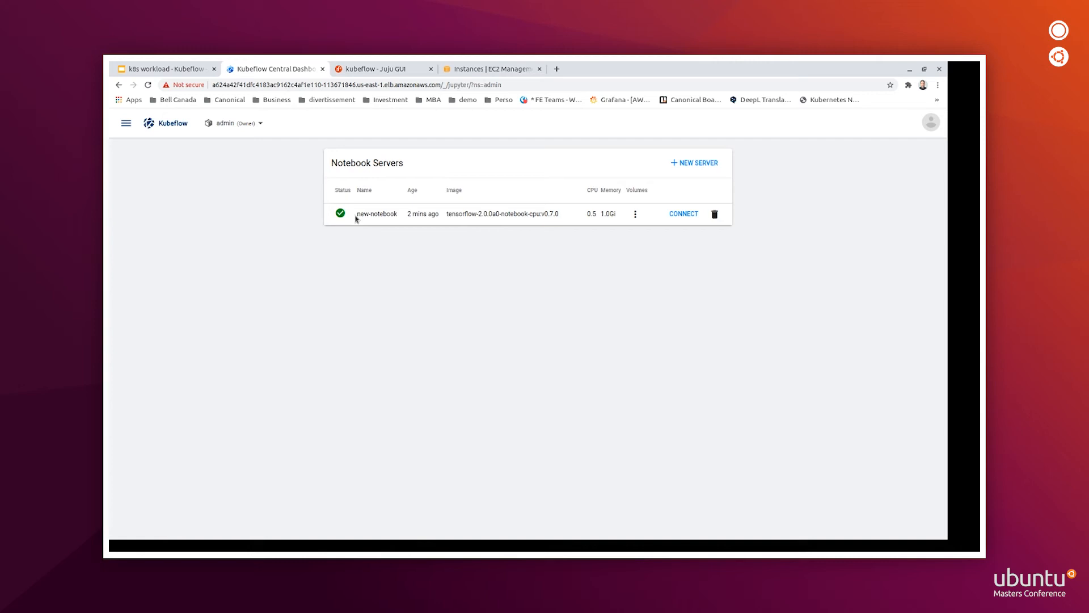
pyautogui.moveTo(665, 178)
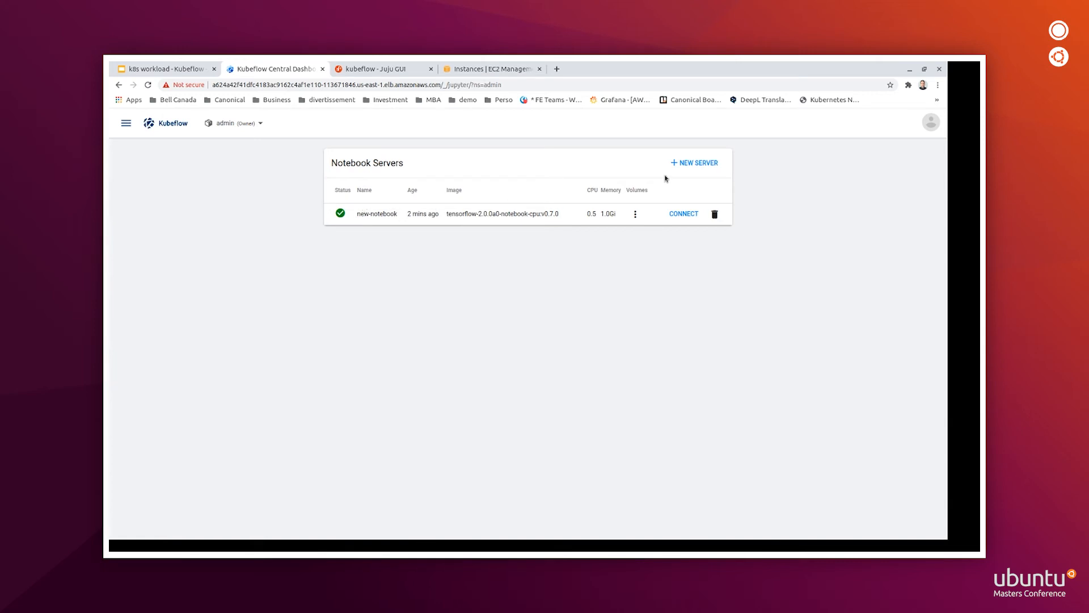
# Open a blank notebook server form for the admin namespace.
pyautogui.click(694, 163)
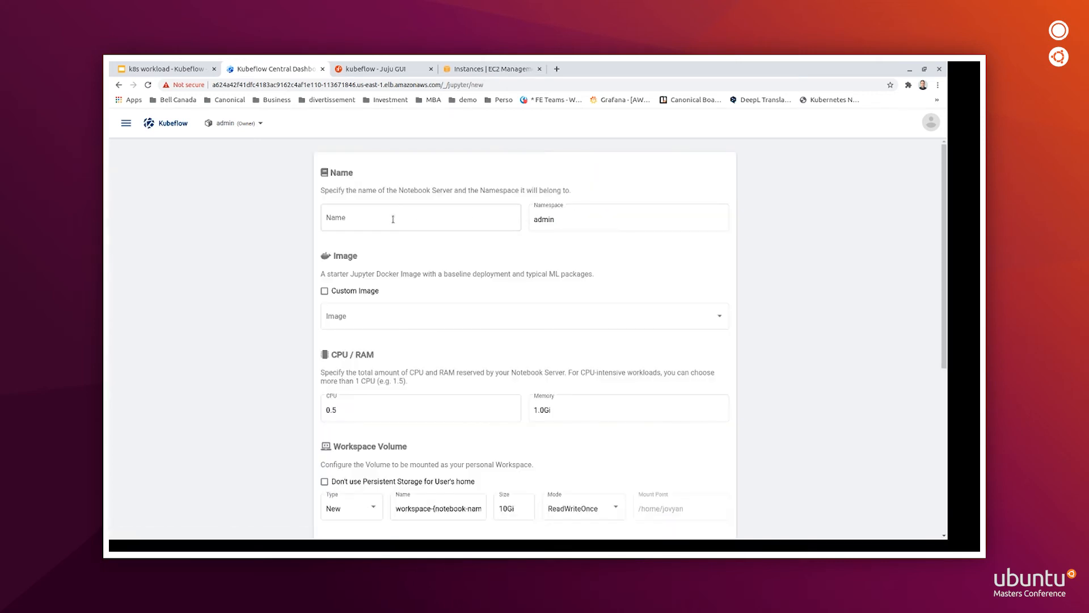
# Launch a notebook server named test-notebook using the TensorFlow 2.0 CPU image.
pyautogui.write('tes')
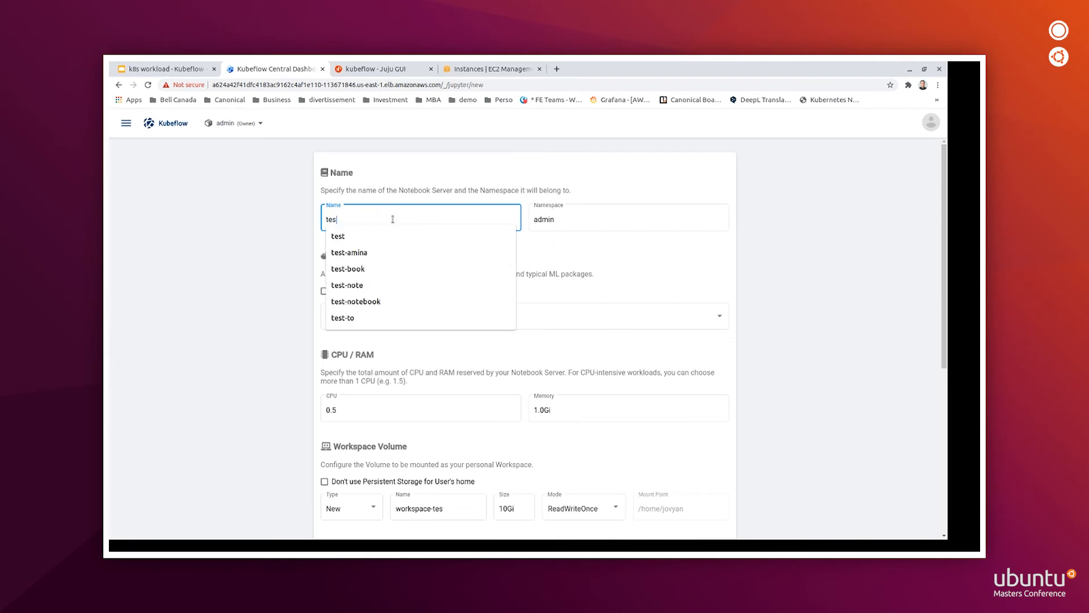
pyautogui.click(356, 302)
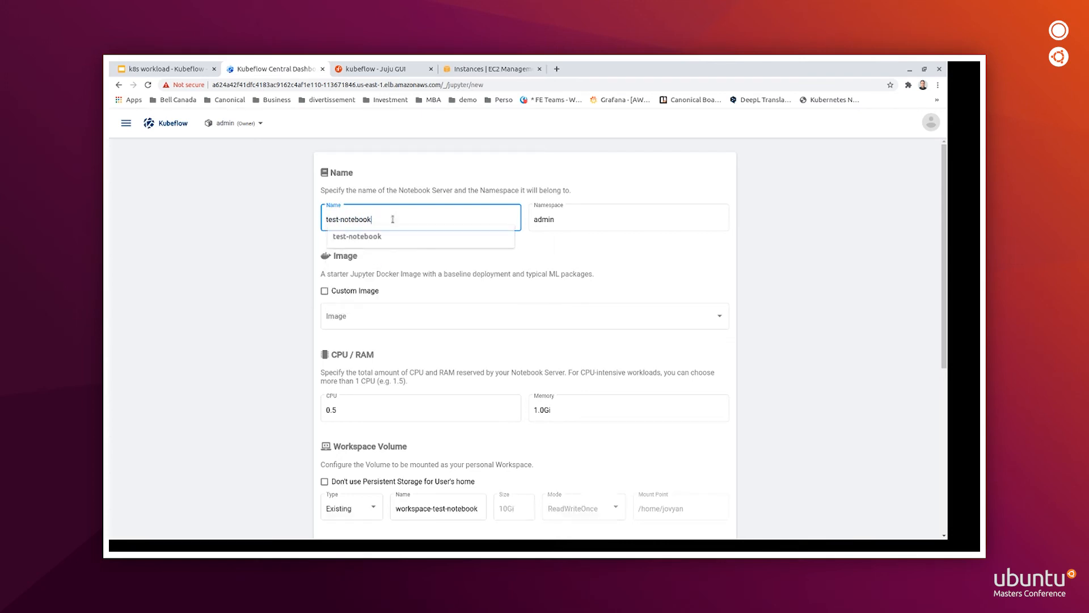
pyautogui.click(524, 316)
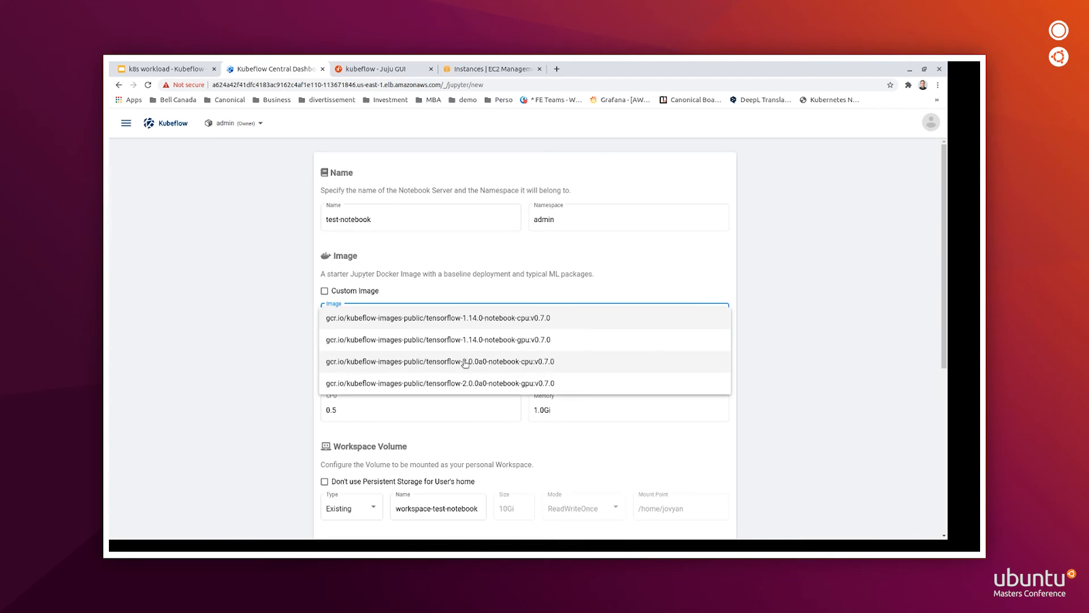
pyautogui.click(439, 362)
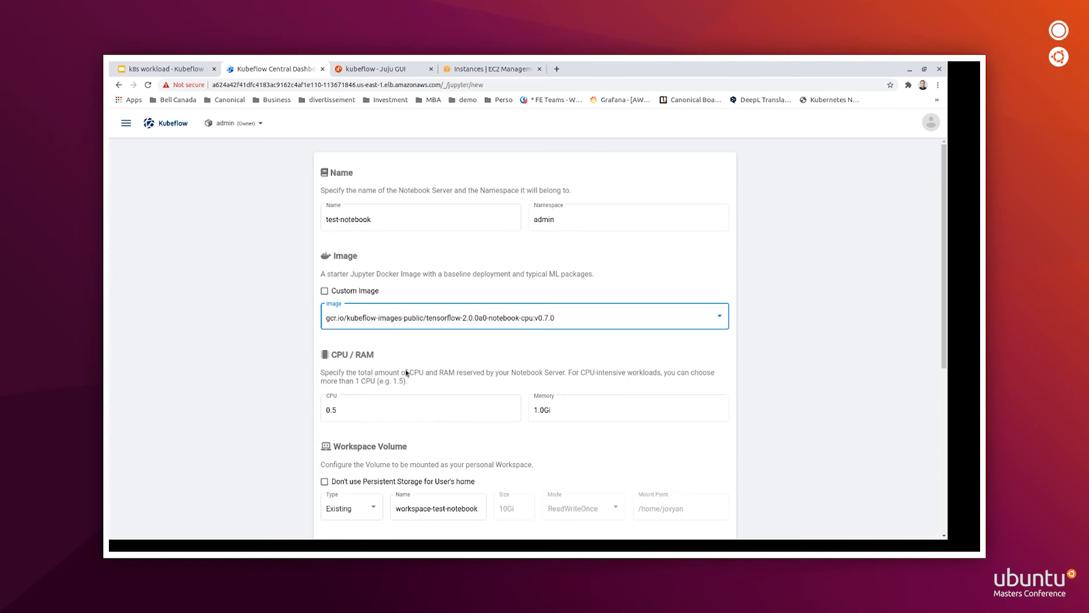
pyautogui.scroll(-3)
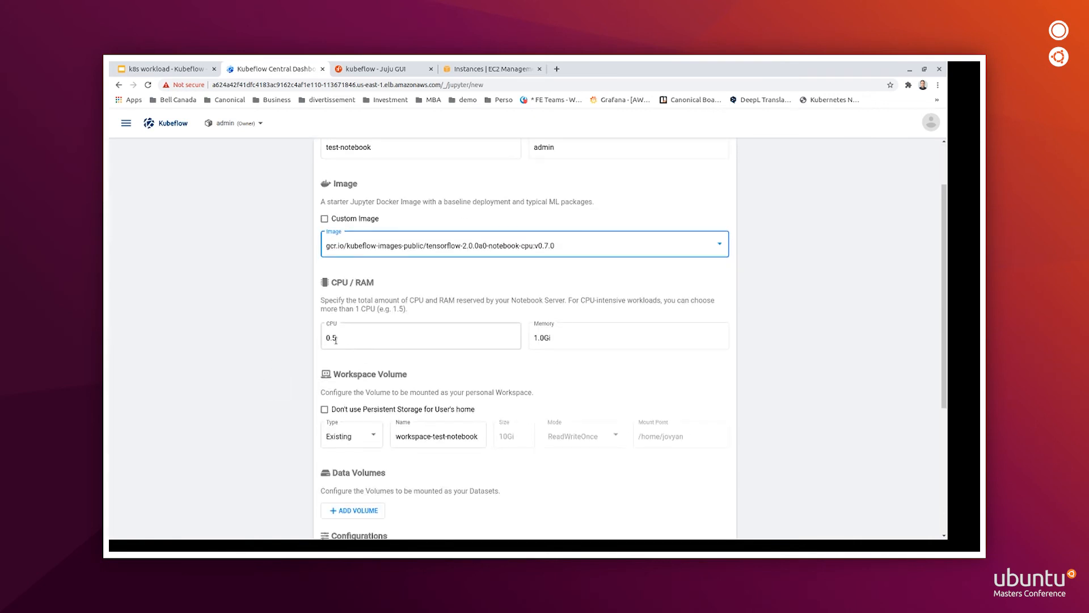
pyautogui.scroll(-3)
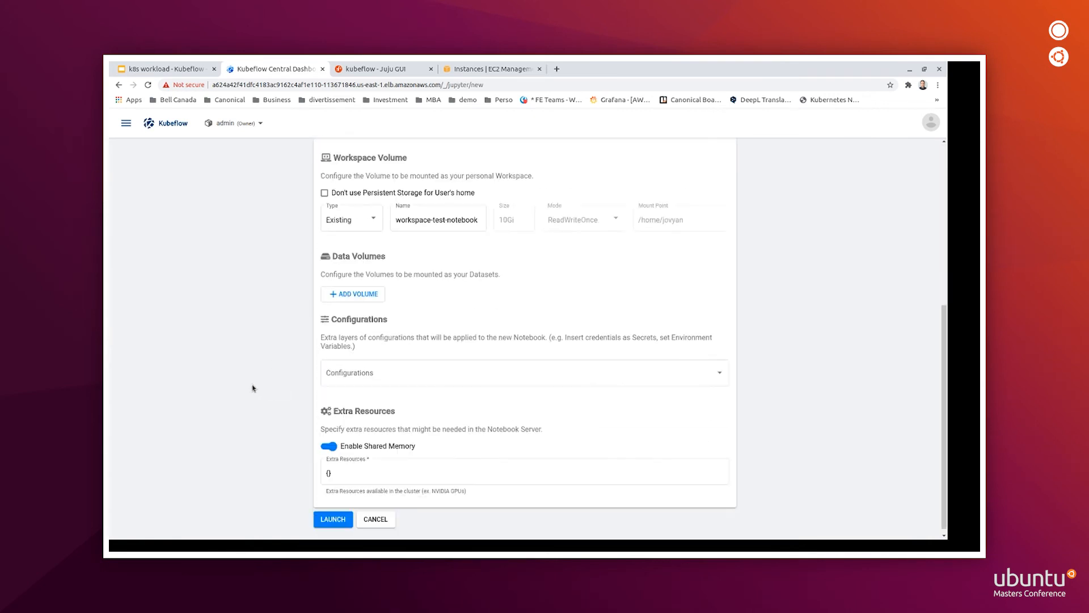
pyautogui.click(332, 520)
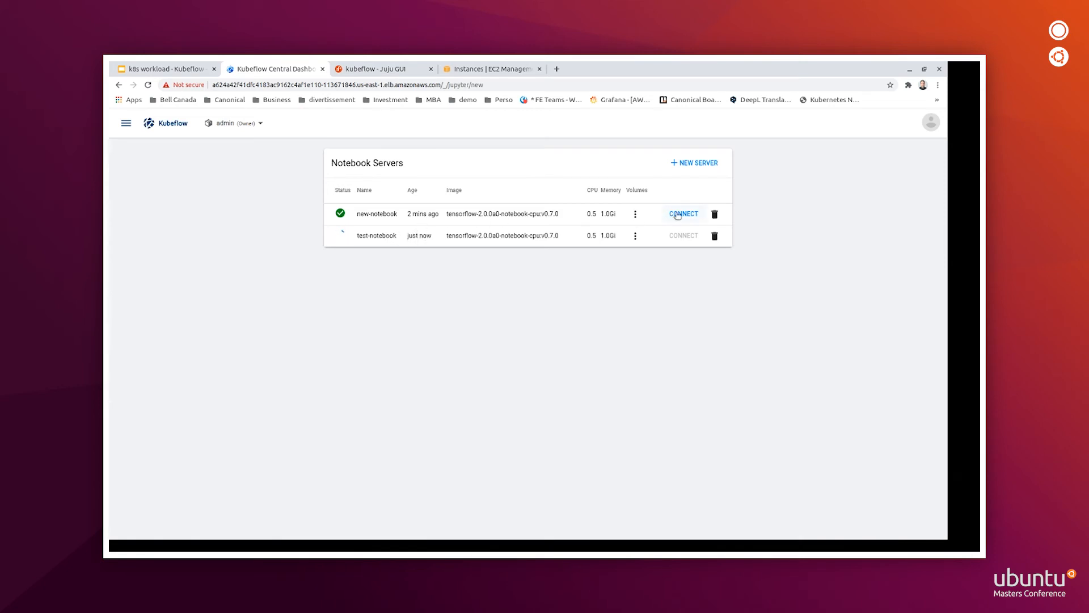
pyautogui.click(683, 214)
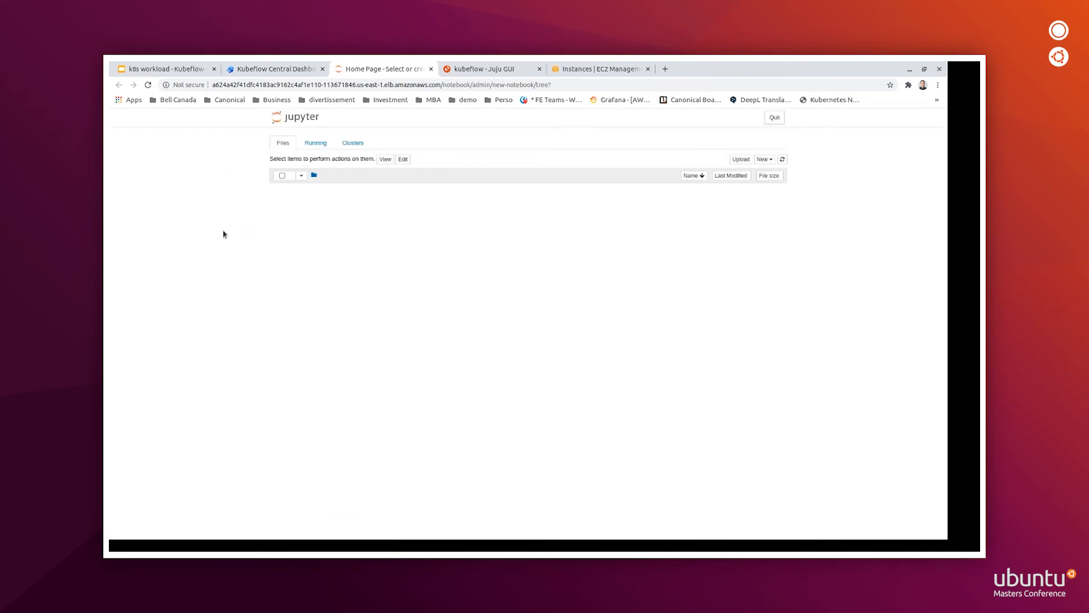
pyautogui.moveTo(364, 145)
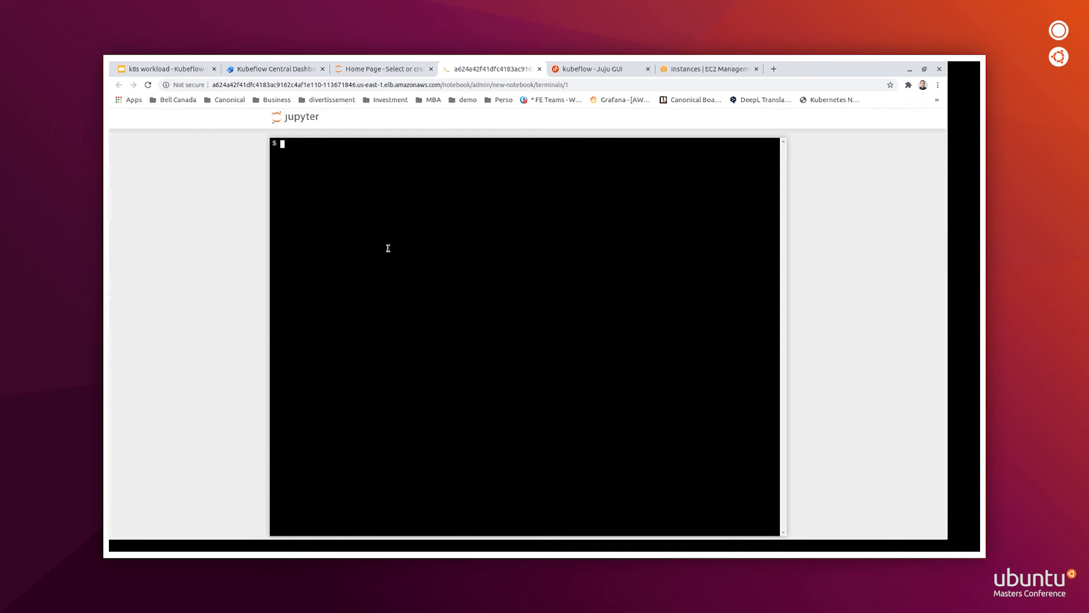
# Run pip install torch in the Jupyter terminal, then check the notebook servers list.
pyautogui.write('pip')
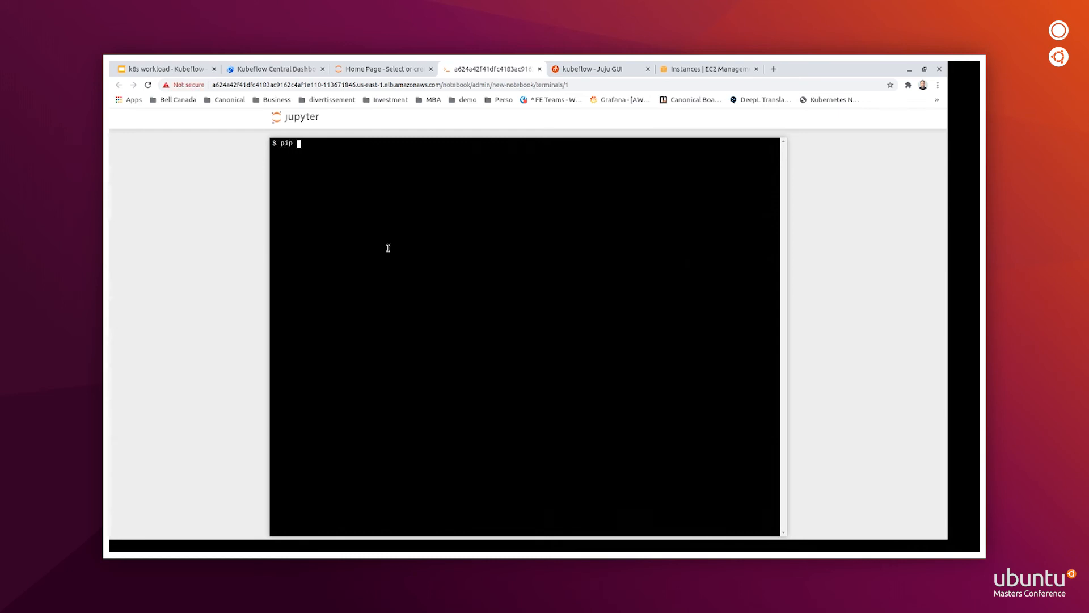
pyautogui.write('install torch')
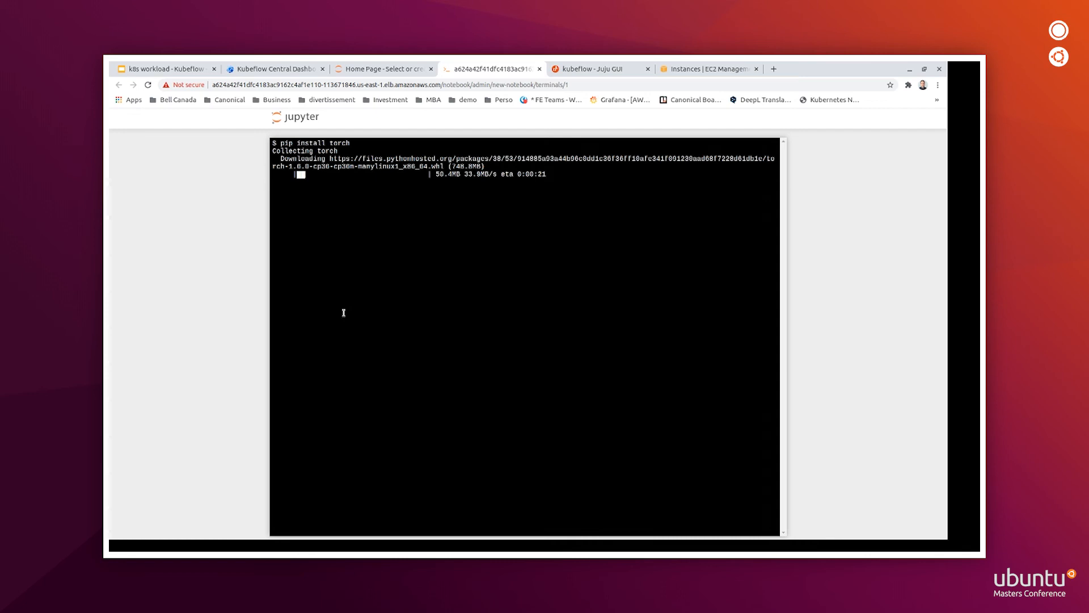
pyautogui.moveTo(495, 249)
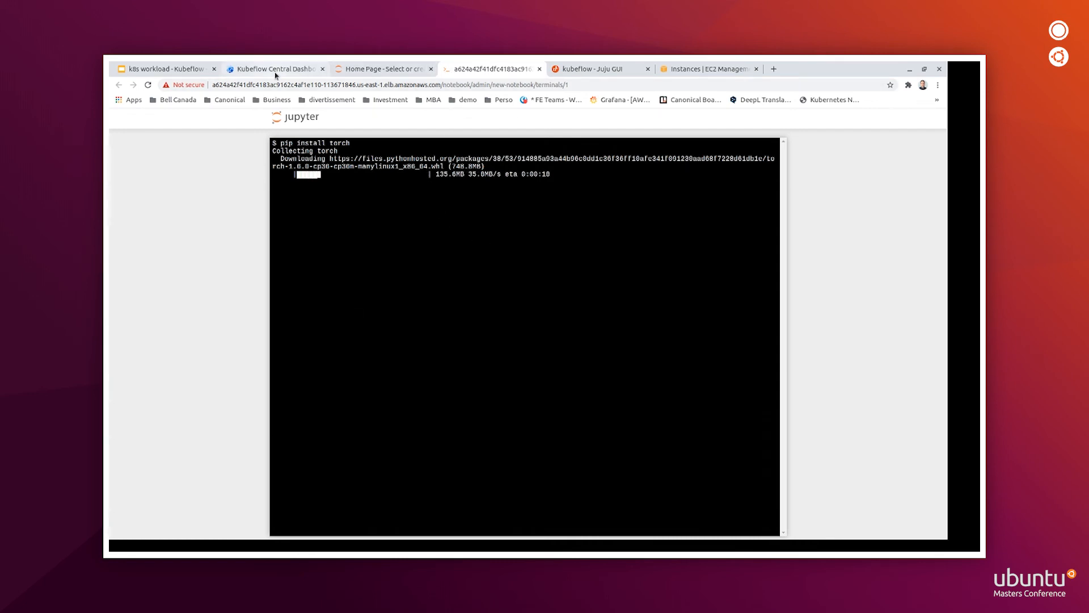
pyautogui.click(276, 68)
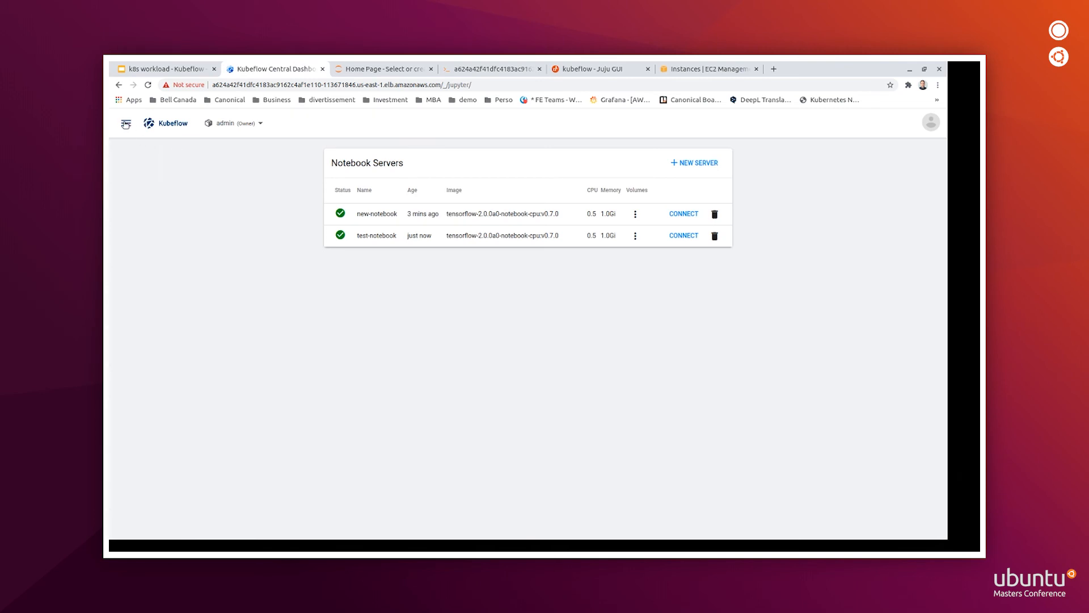
# From Pipelines, open the [Sample] Basic - Conditional execution pipeline graph.
pyautogui.click(125, 124)
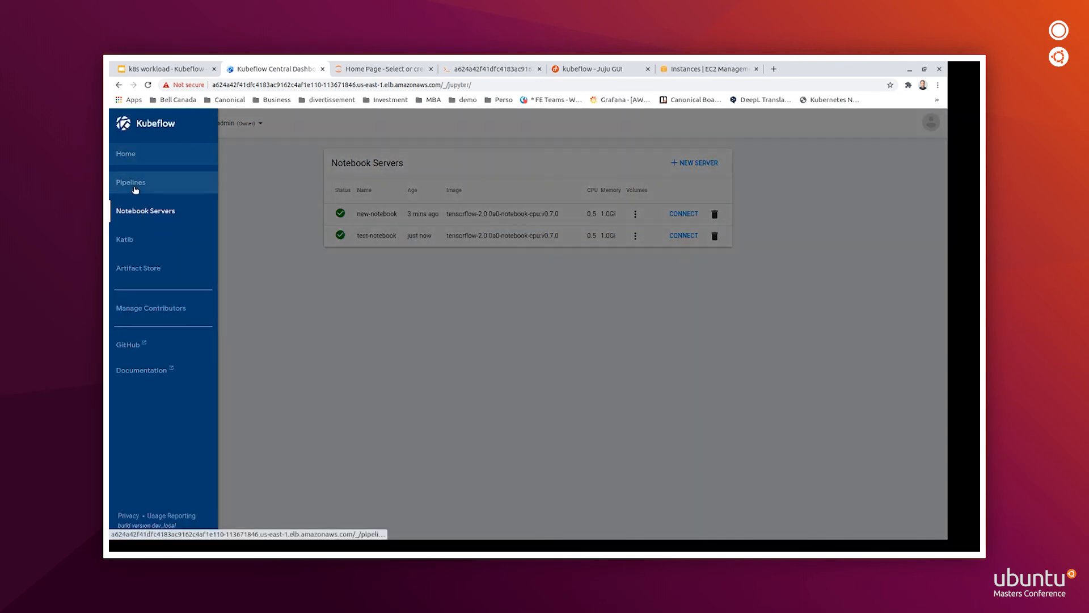
pyautogui.click(131, 183)
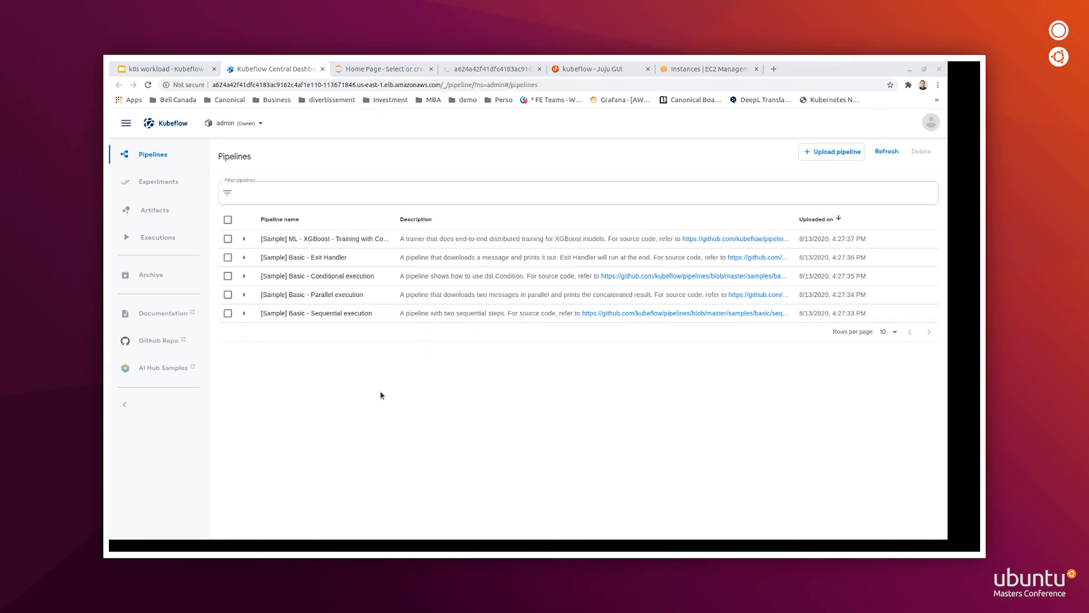
pyautogui.moveTo(323, 269)
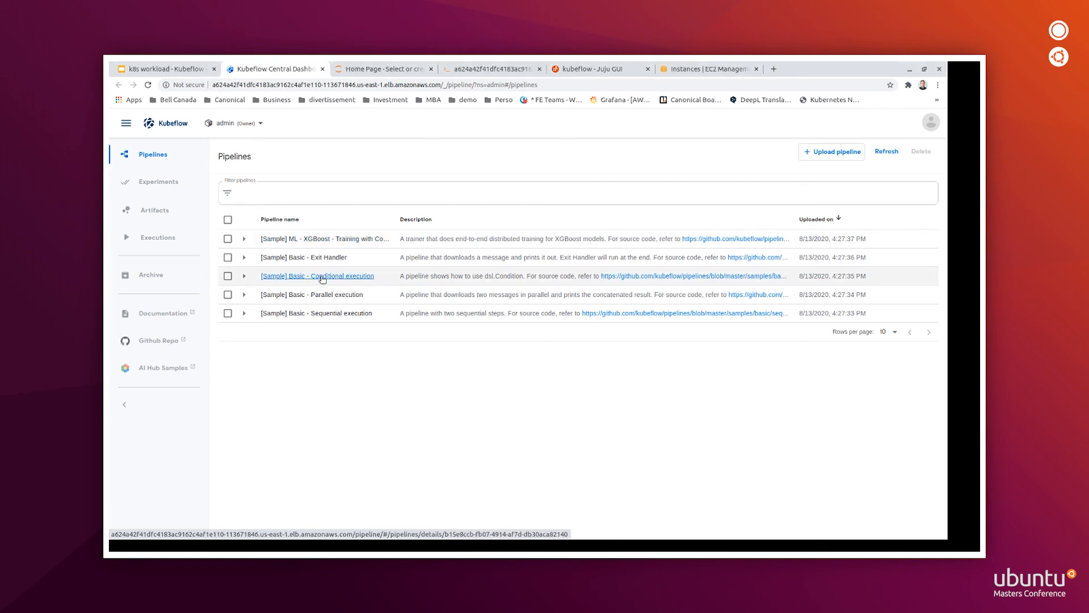
pyautogui.click(317, 275)
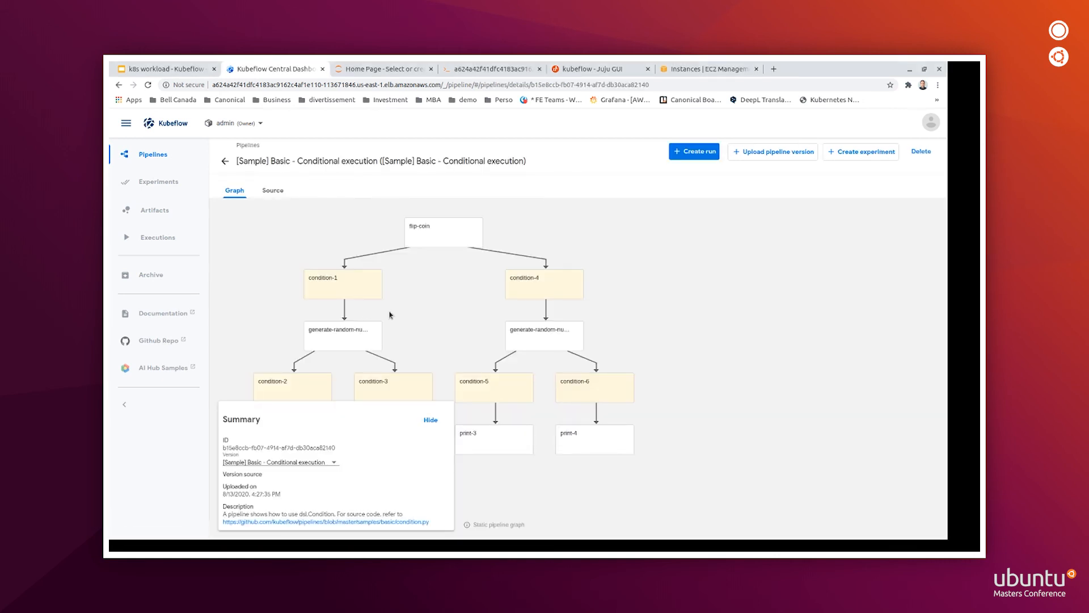
# Hide the pipeline summary and start a new run of the Conditional execution pipeline.
pyautogui.click(430, 420)
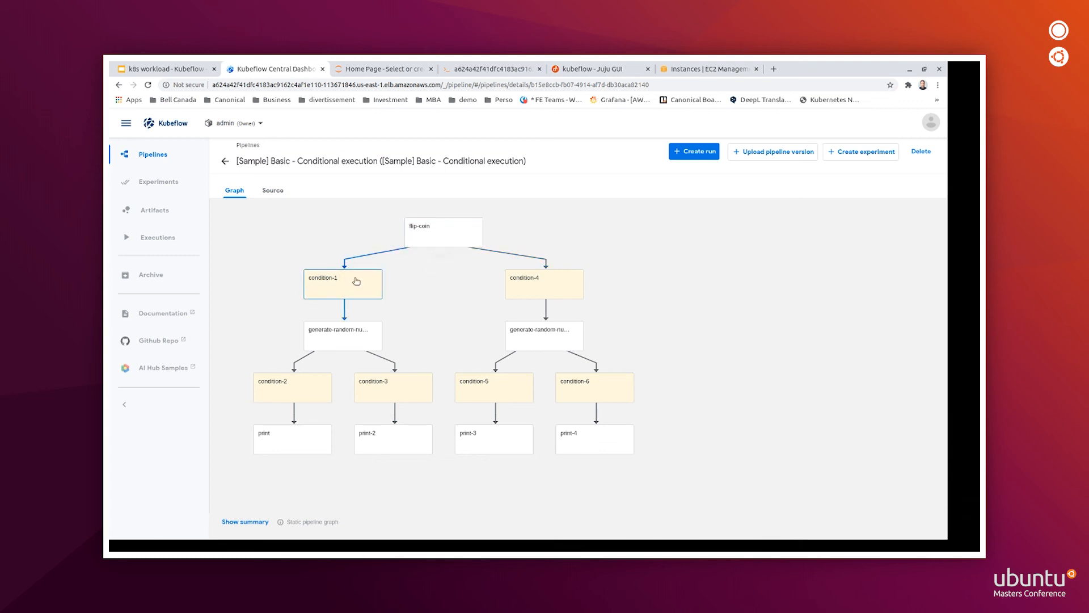
pyautogui.moveTo(316, 288)
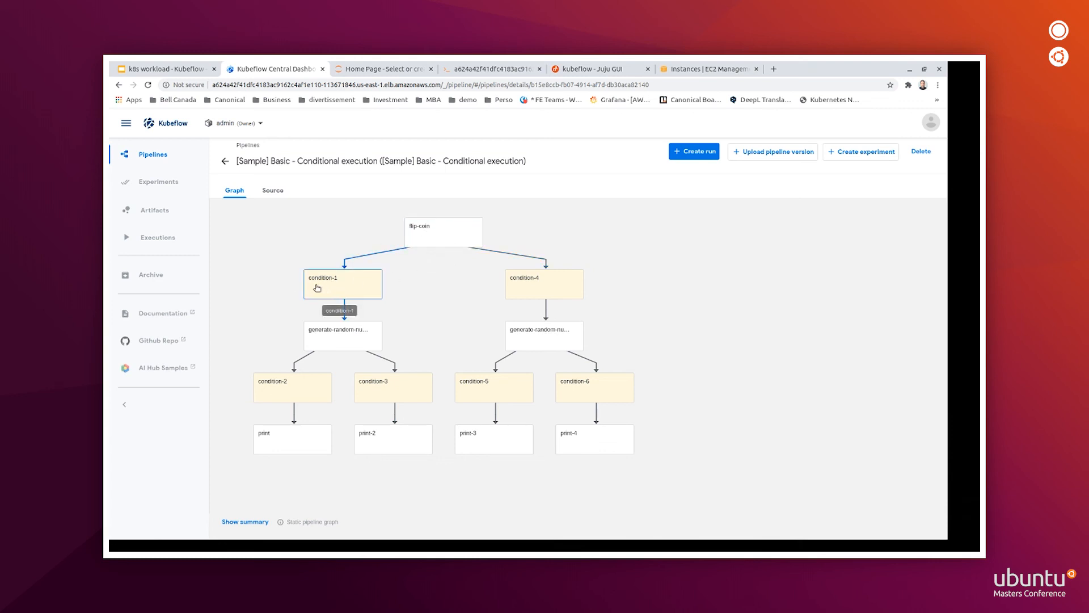
pyautogui.moveTo(341, 337)
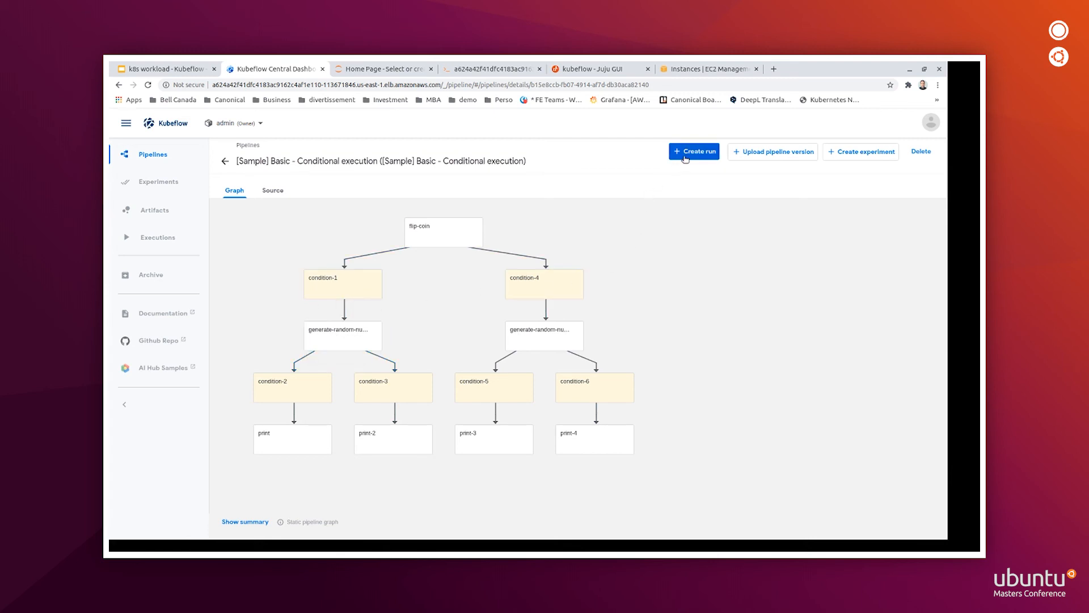
pyautogui.click(694, 152)
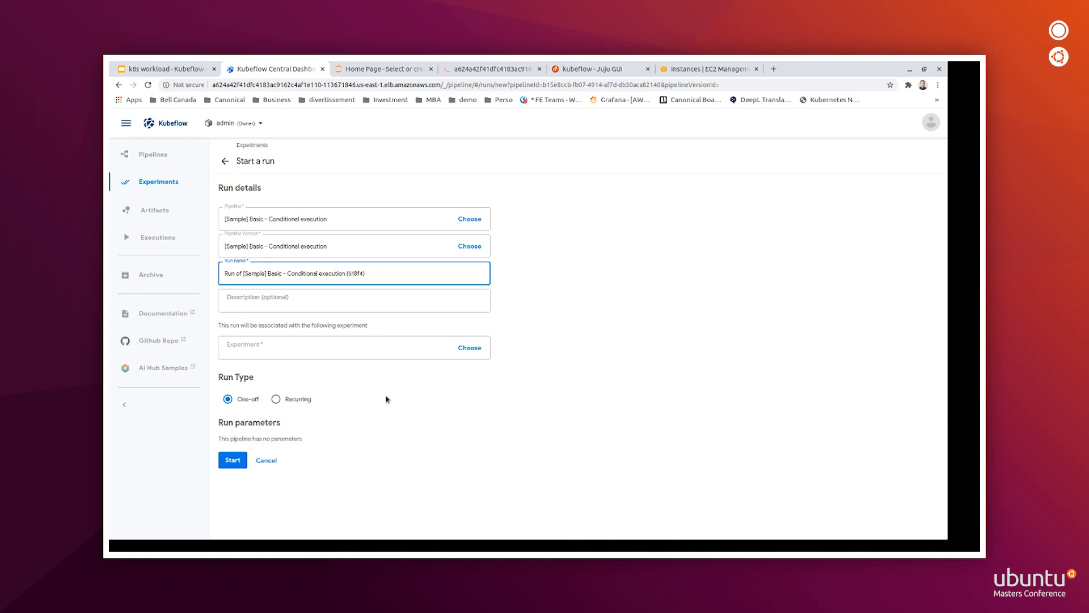
# Start the Conditional execution run and open the new run 518f4's details.
pyautogui.click(232, 459)
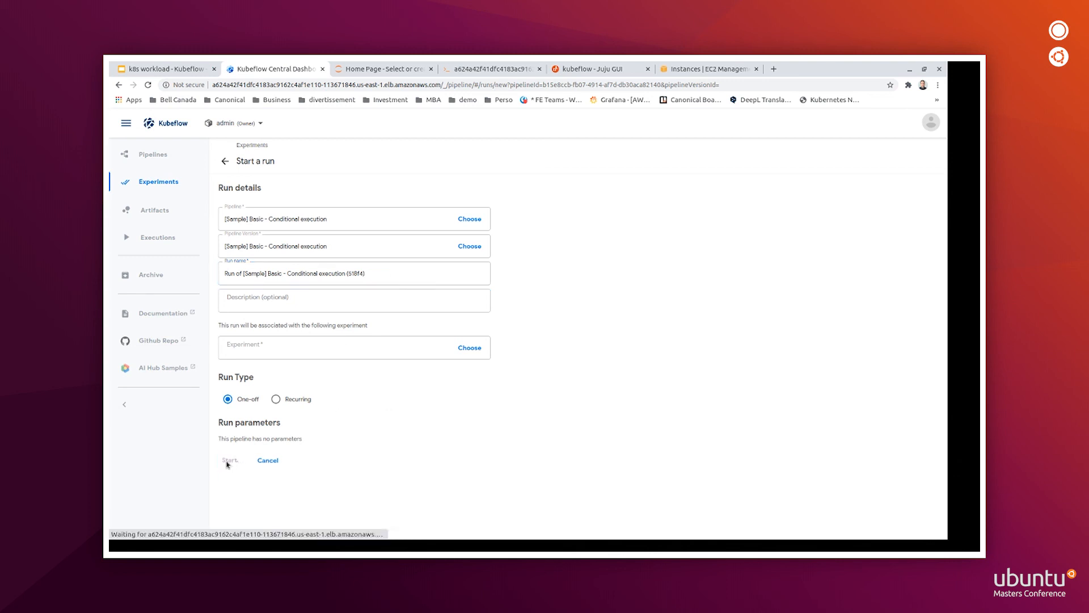
pyautogui.click(229, 460)
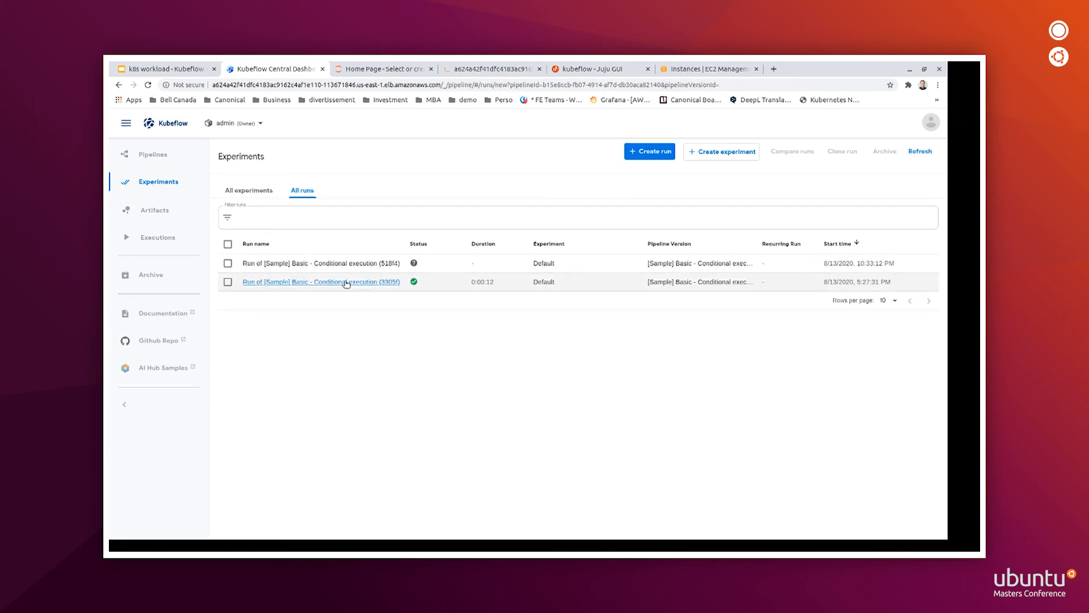
pyautogui.click(320, 263)
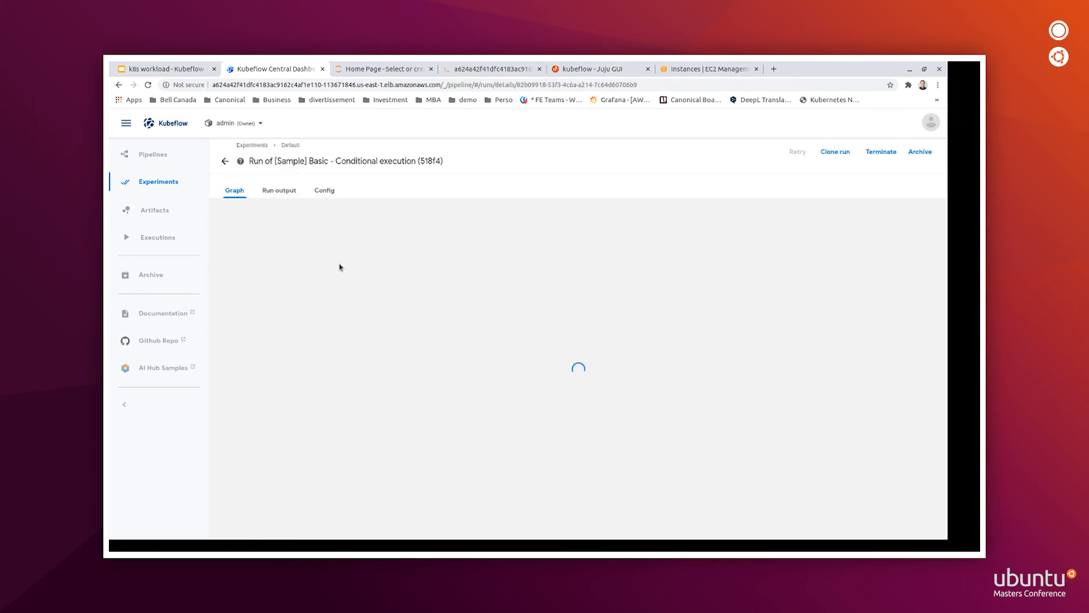
pyautogui.moveTo(308, 275)
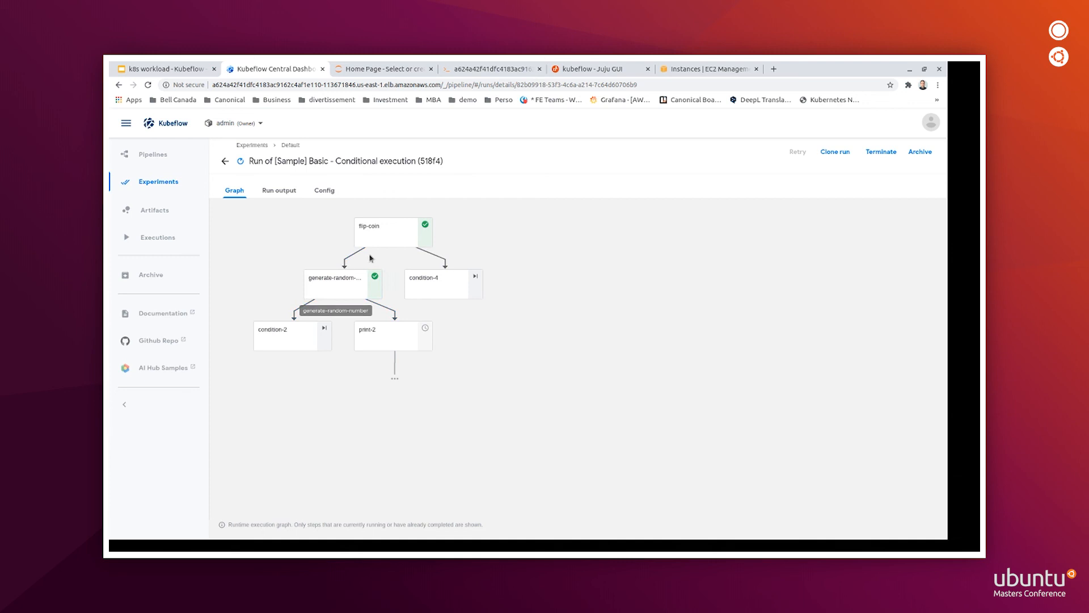
# Open the flip-coin step's details in run 518f4's graph.
pyautogui.click(380, 232)
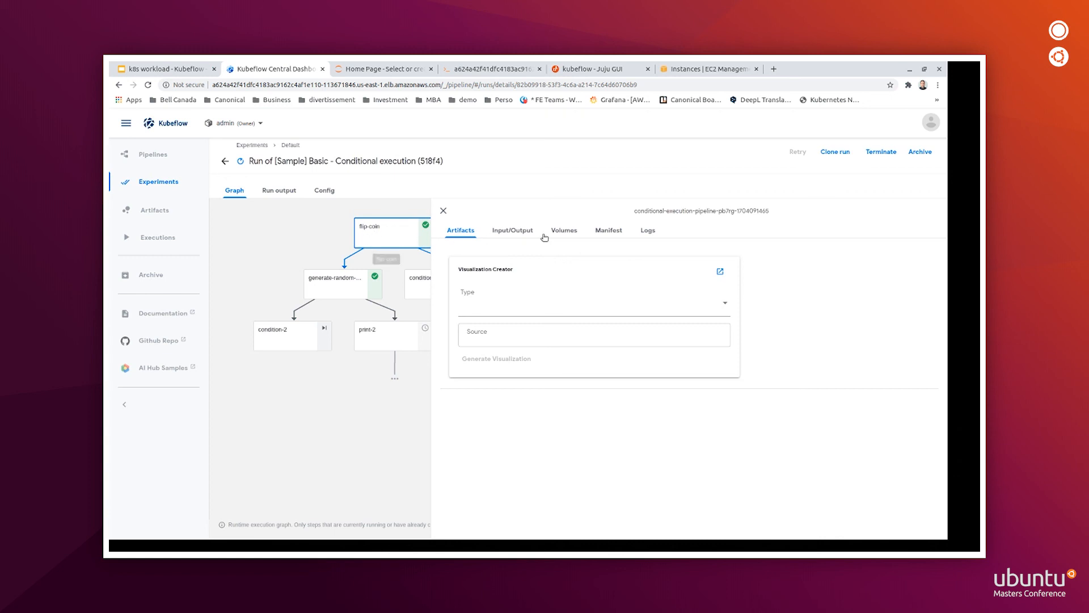
pyautogui.moveTo(375, 236)
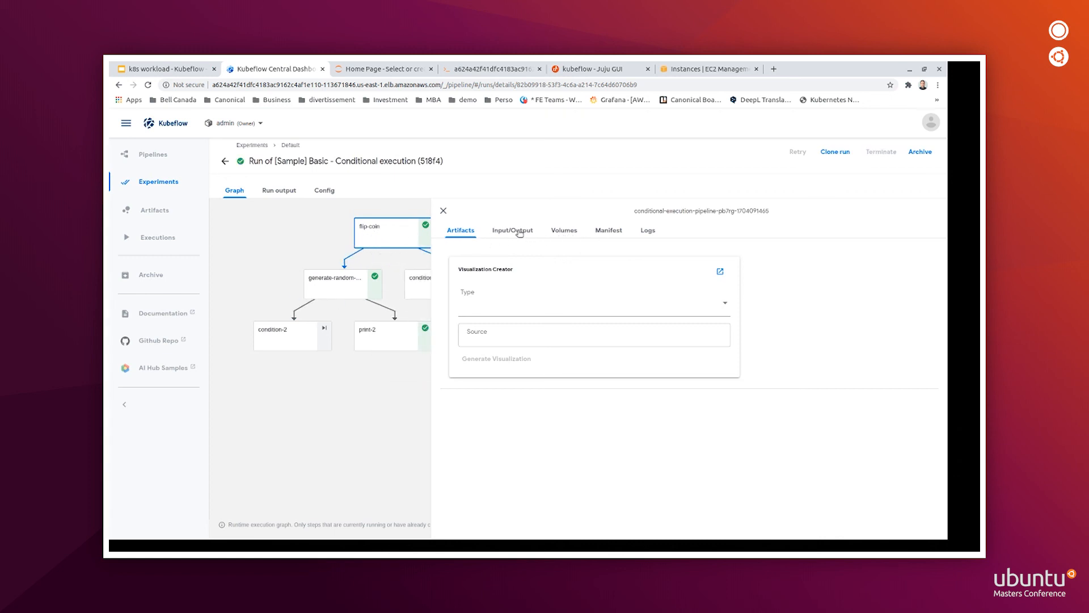
# View flip-coin's heads output and generate-random-number's output of 4.
pyautogui.click(511, 230)
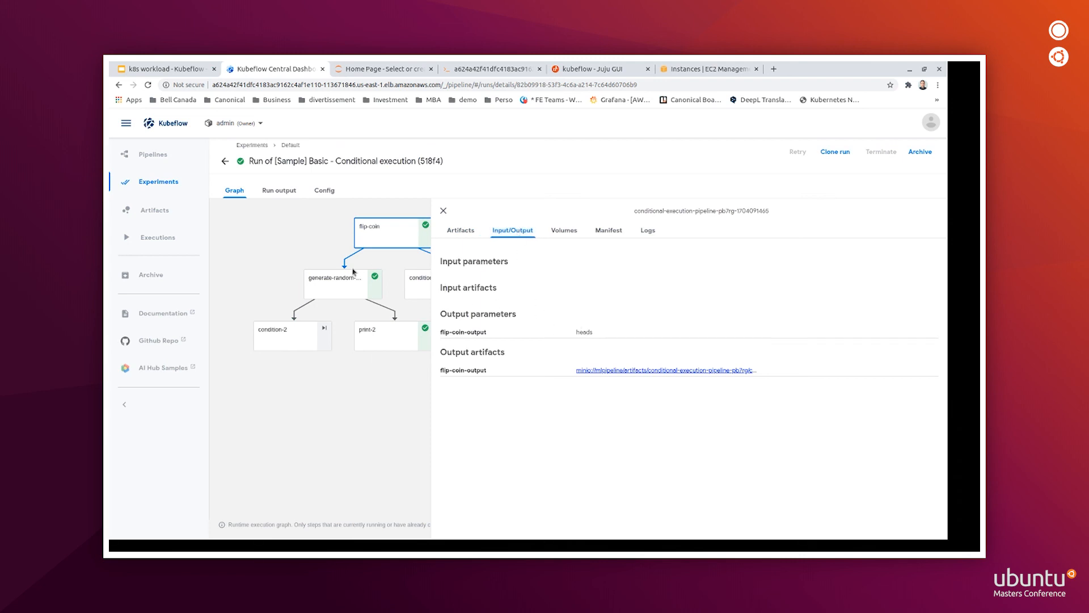
pyautogui.moveTo(342, 283)
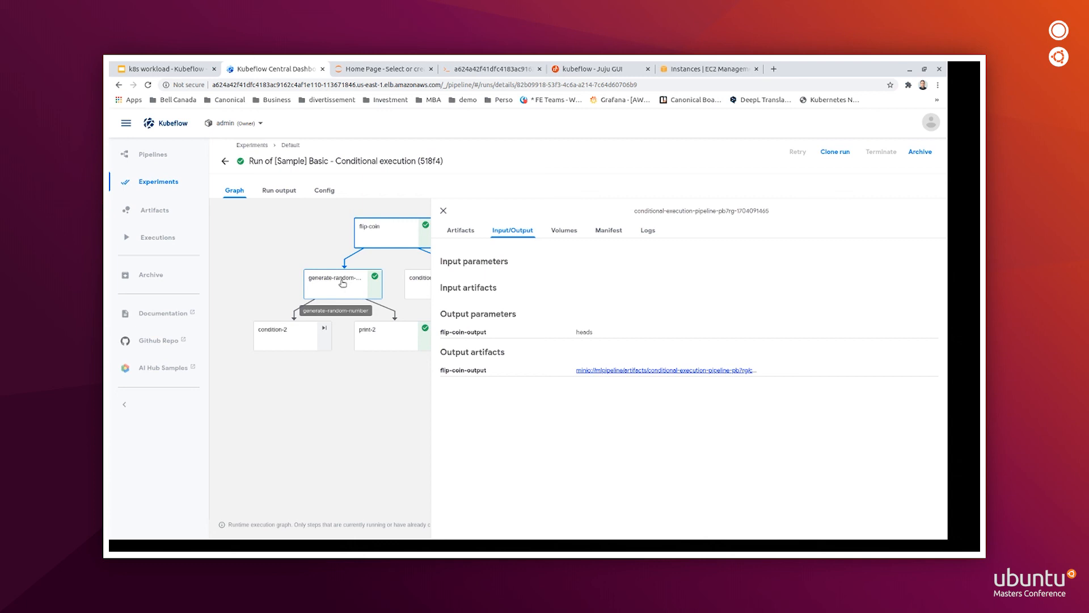
pyautogui.click(340, 283)
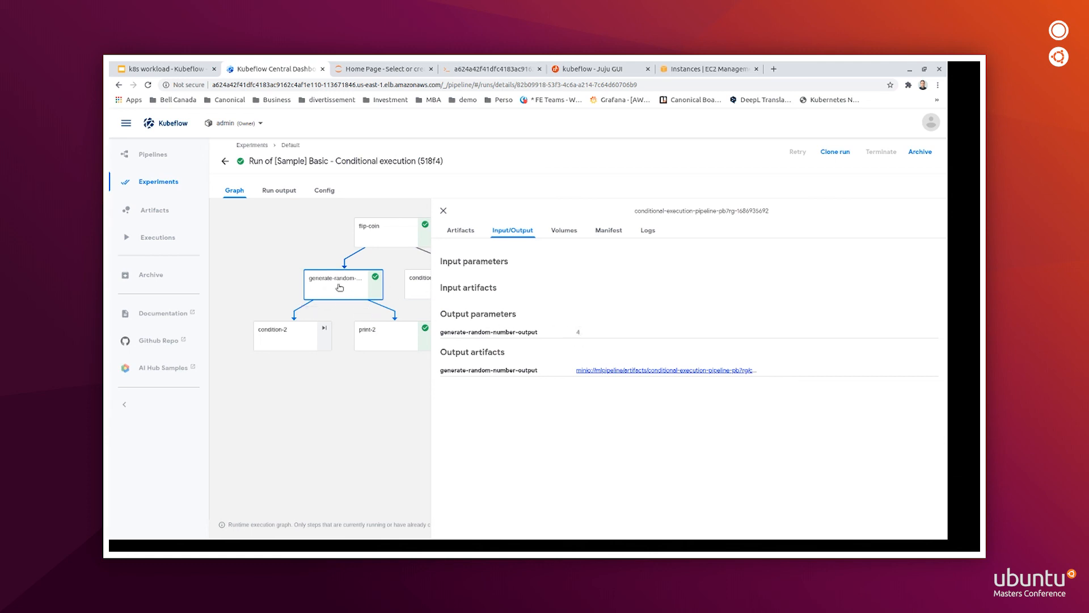
pyautogui.moveTo(341, 285)
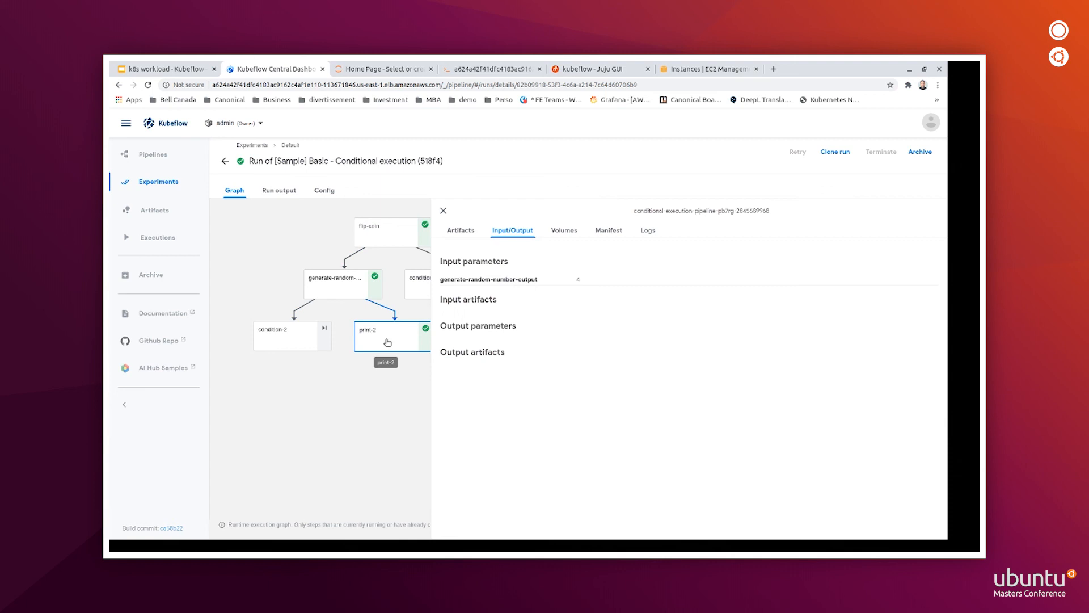
pyautogui.moveTo(383, 343)
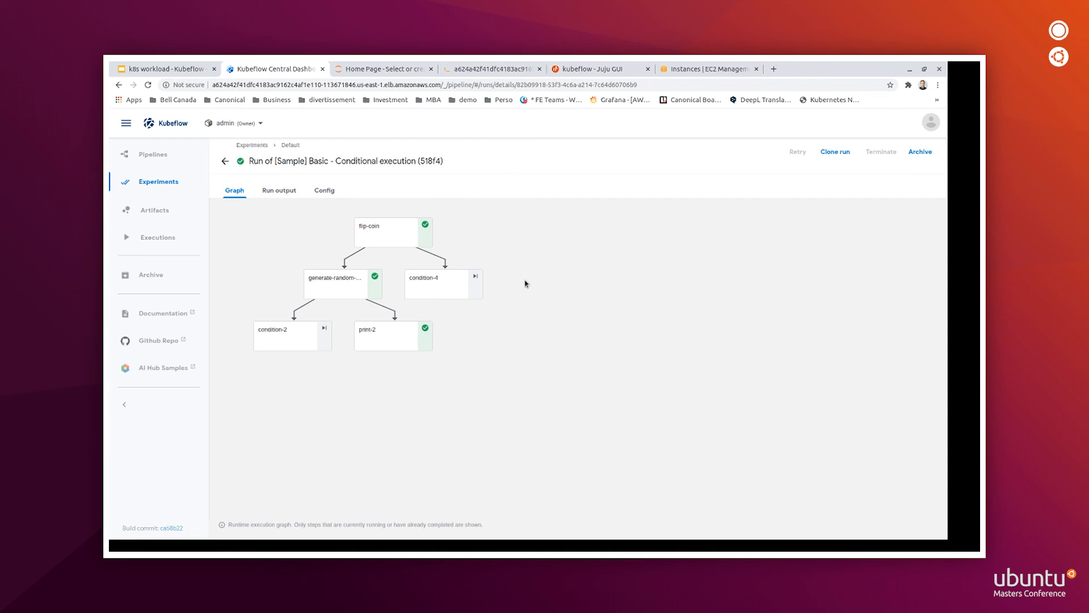
pyautogui.moveTo(714, 369)
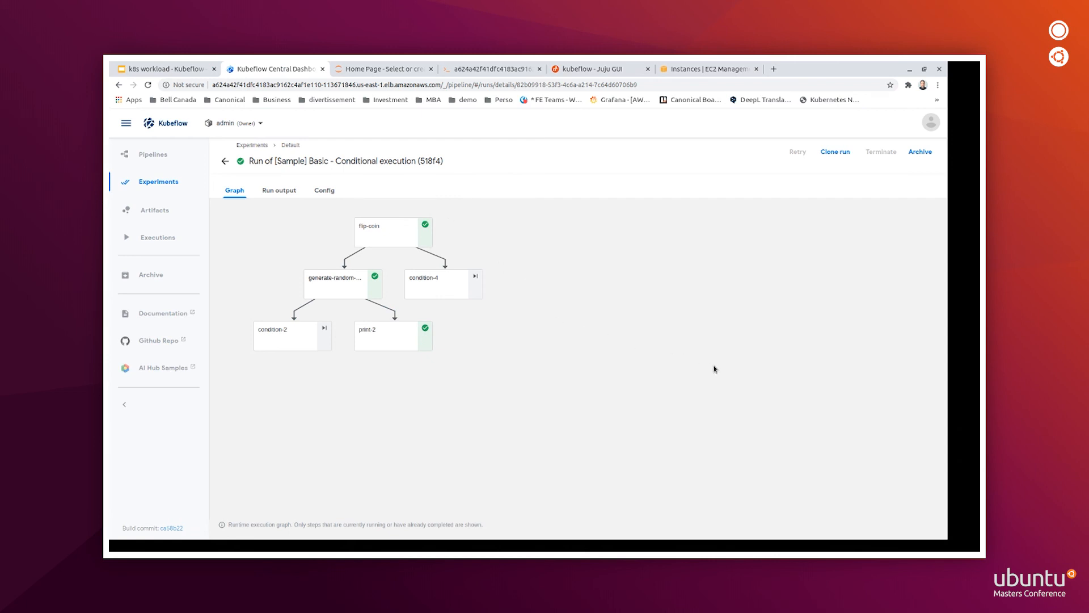
pyautogui.moveTo(699, 365)
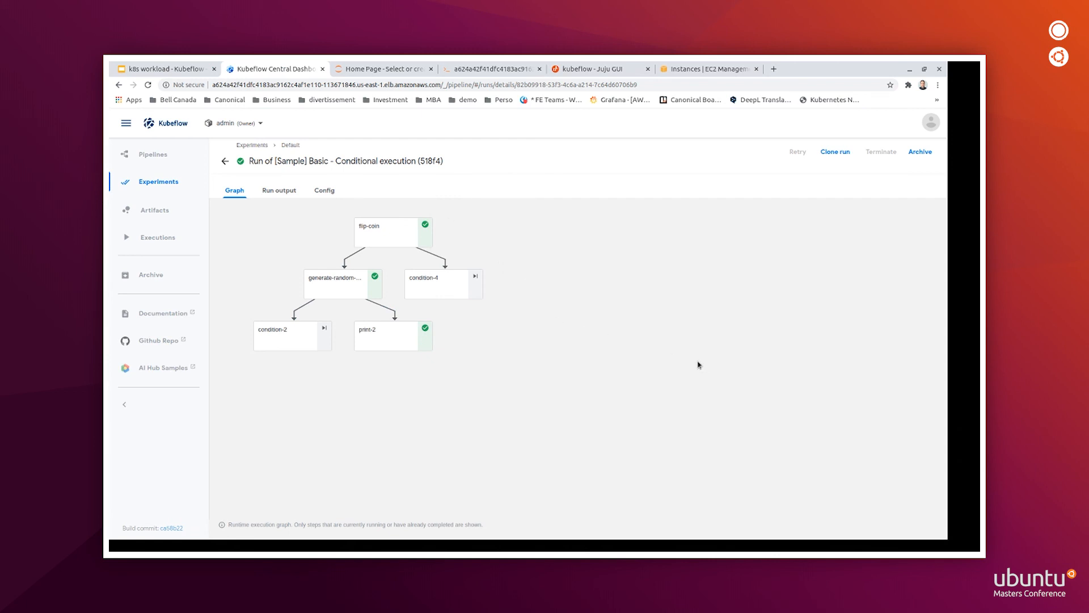
pyautogui.moveTo(768, 369)
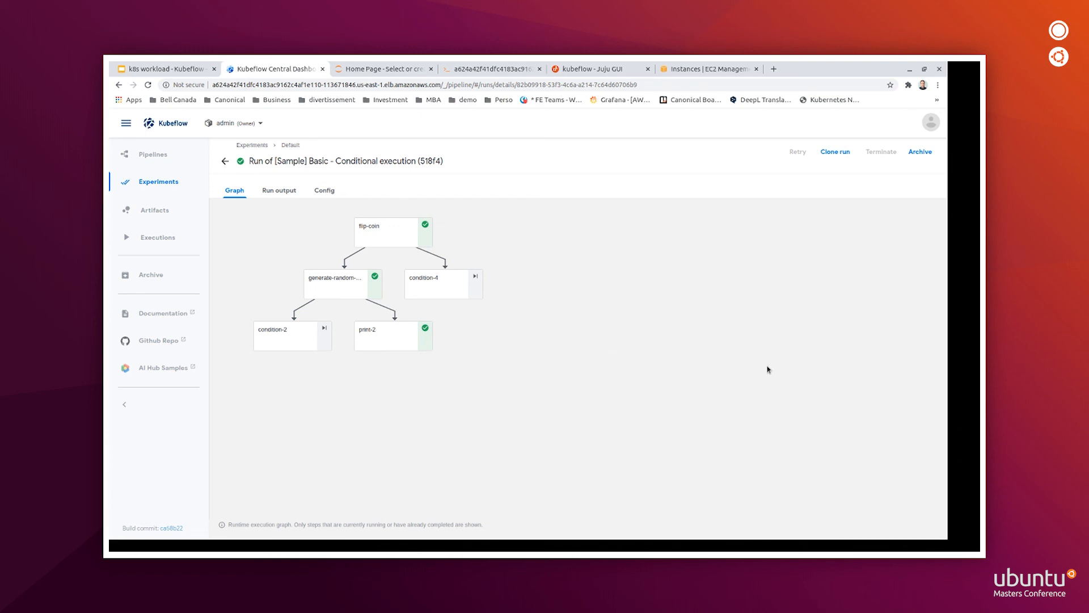